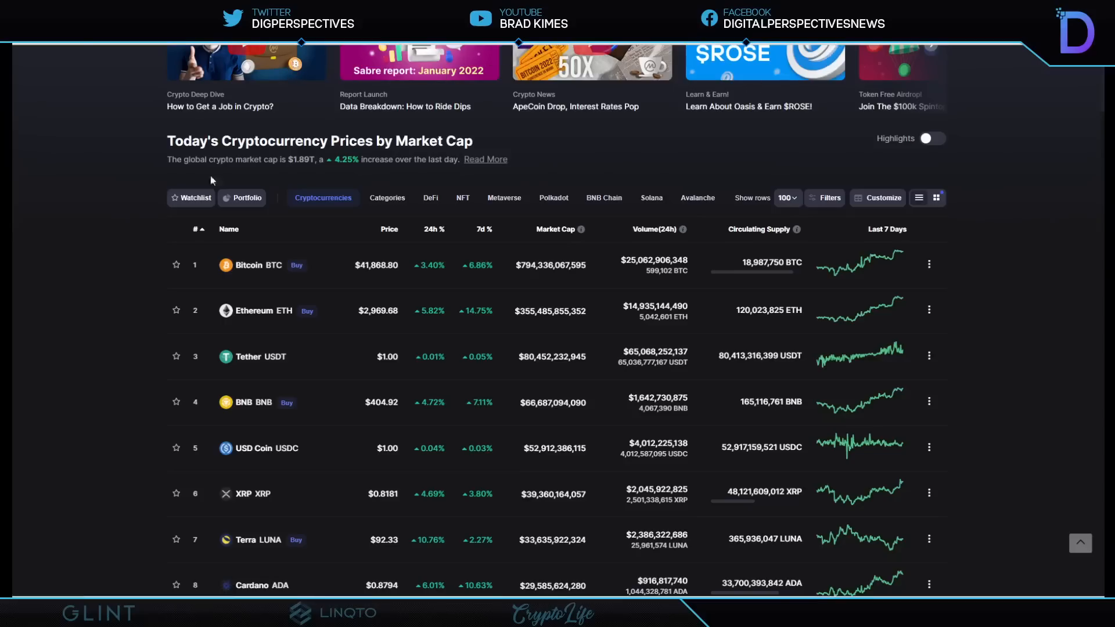
mouse_move(83, 264)
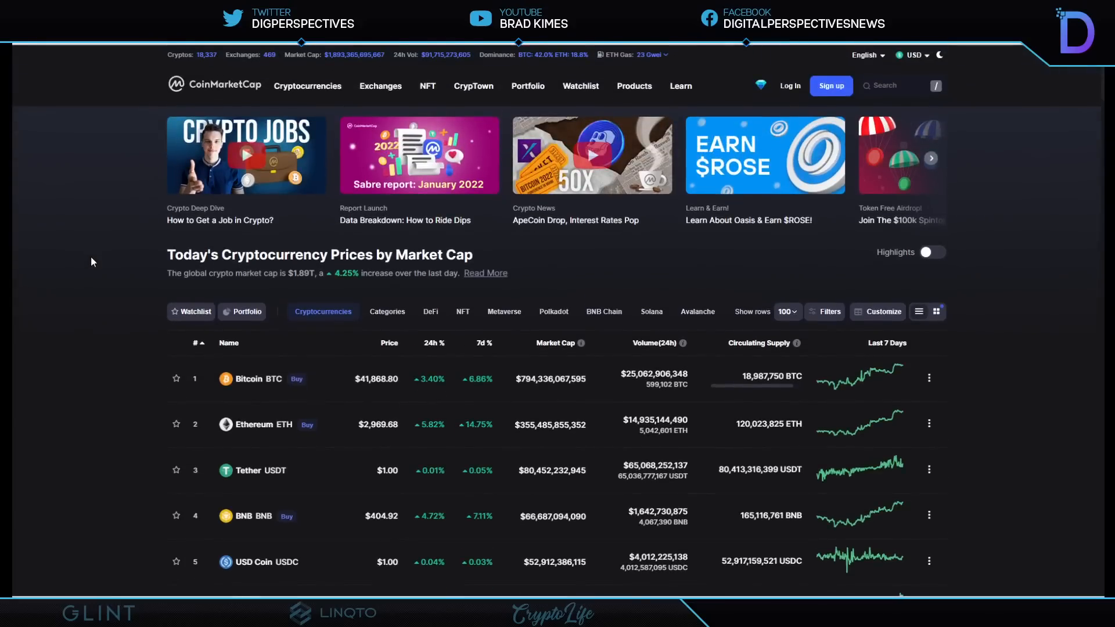
mouse_move(96, 254)
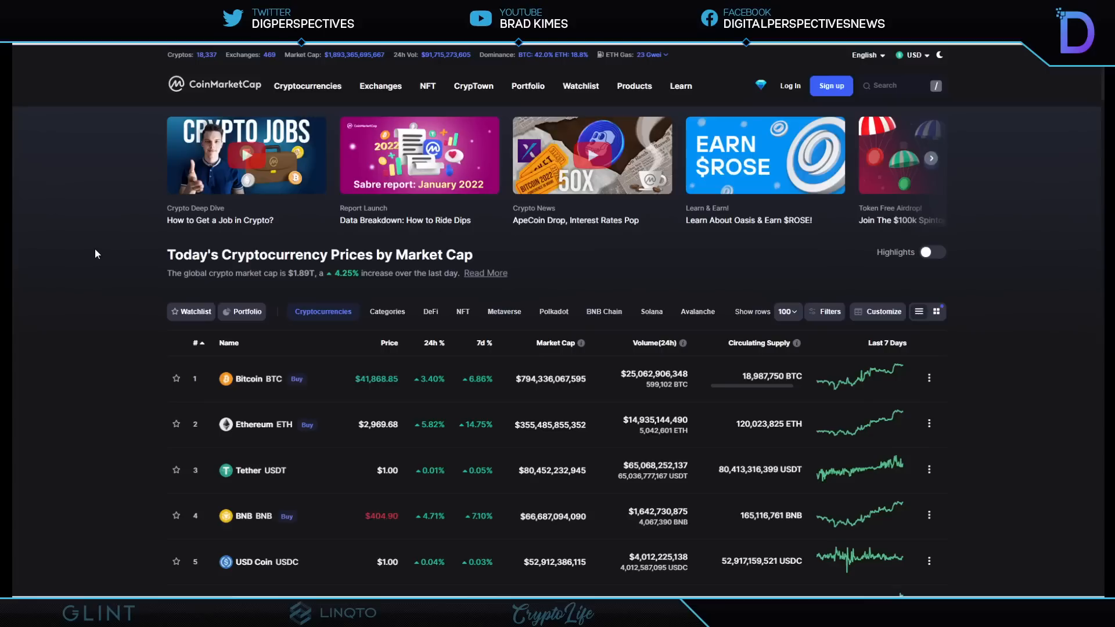
- Calculate the XRP value from the entered estimates, yielding 1,632.35 USD
scroll(down, 3)
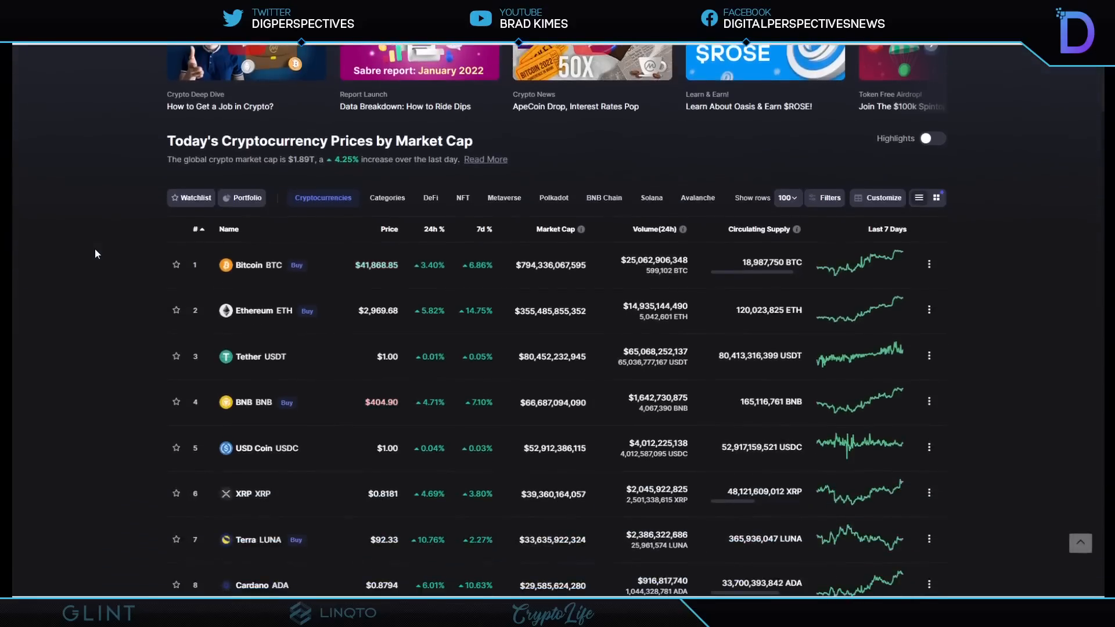
scroll(down, 3)
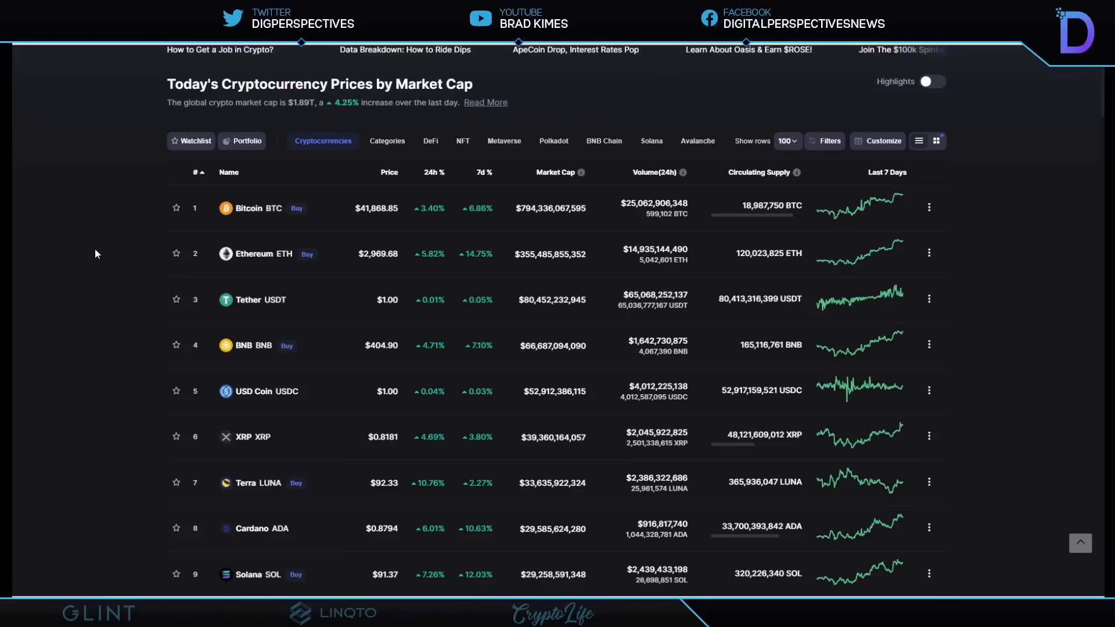
mouse_move(101, 236)
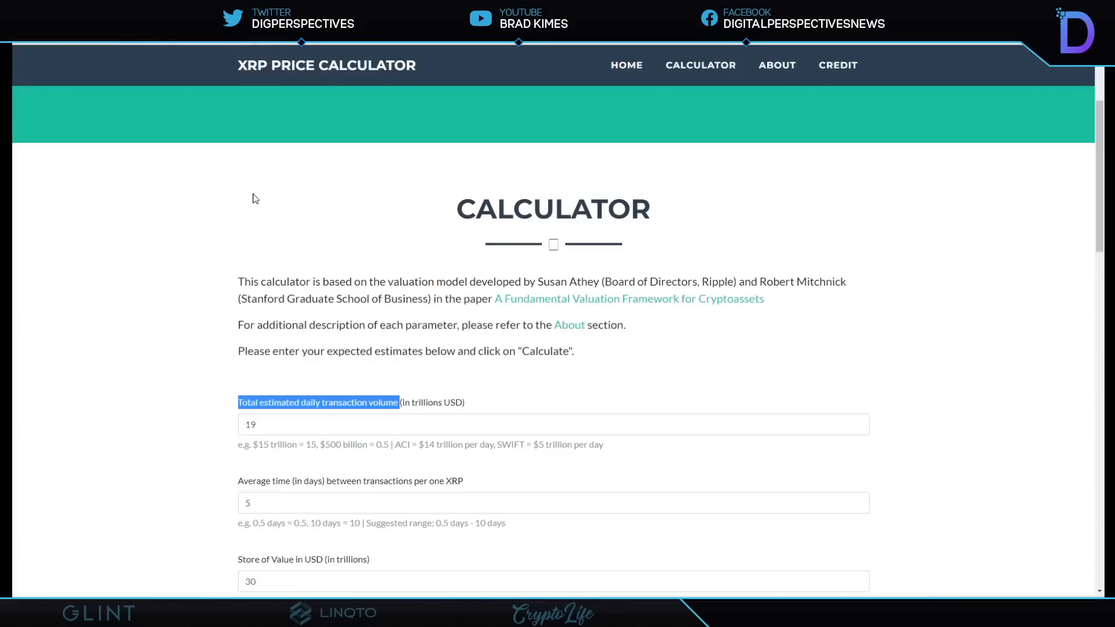
mouse_move(270, 200)
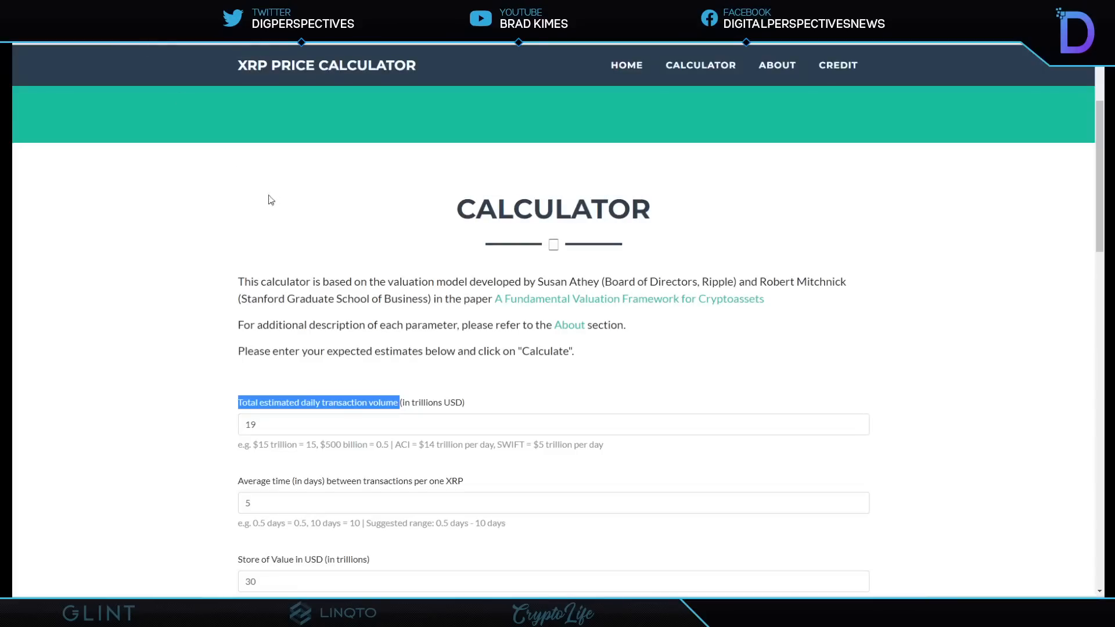
mouse_move(300, 191)
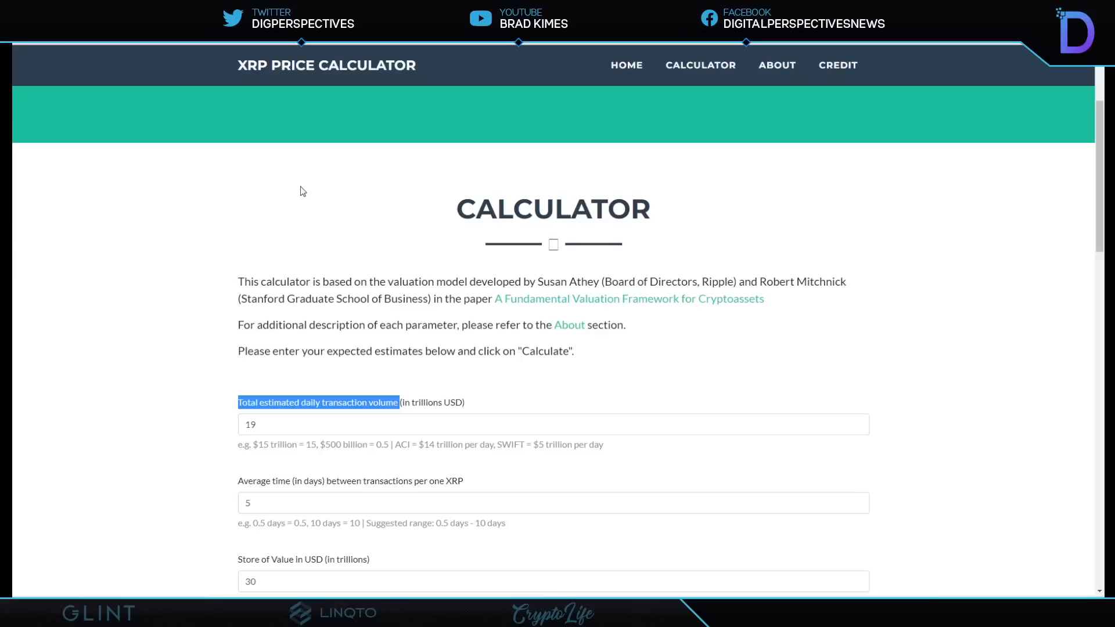
mouse_move(629, 304)
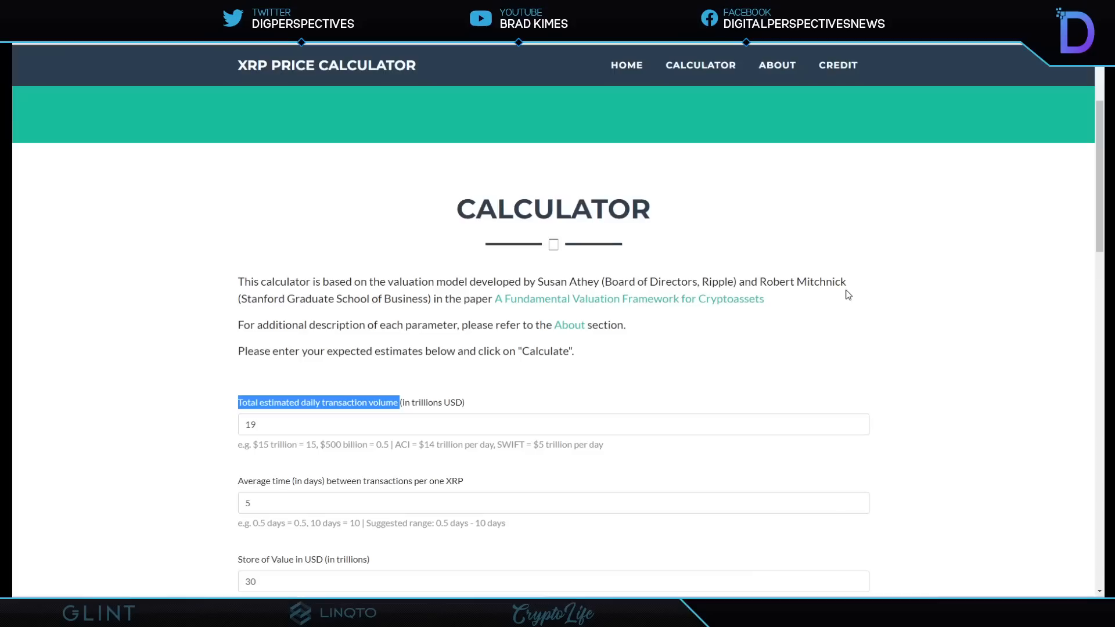
mouse_move(253, 178)
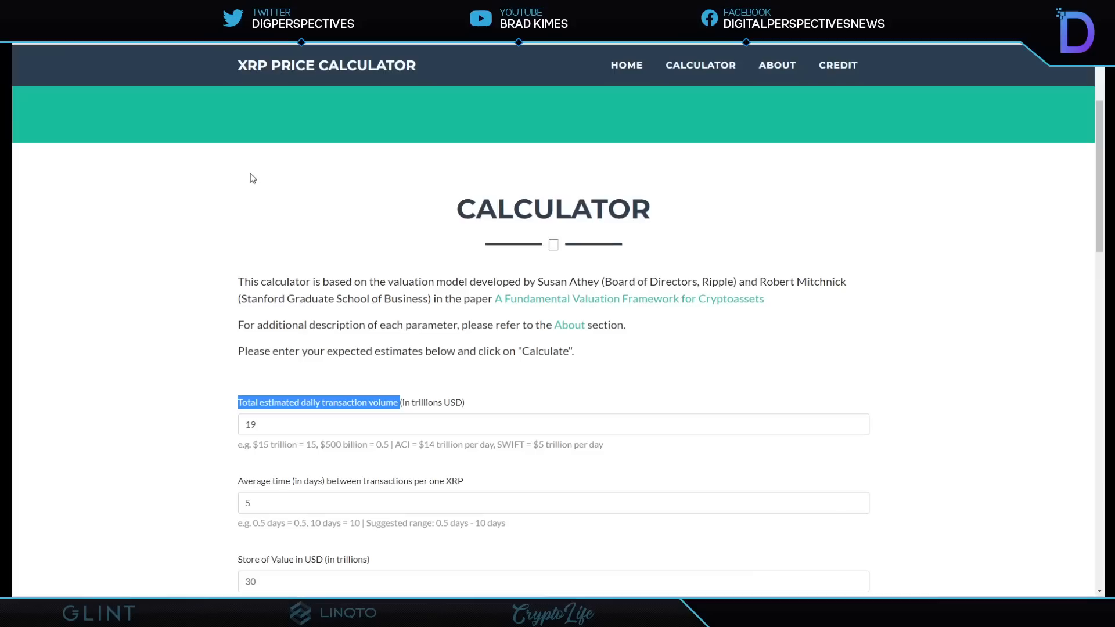
scroll(down, 3)
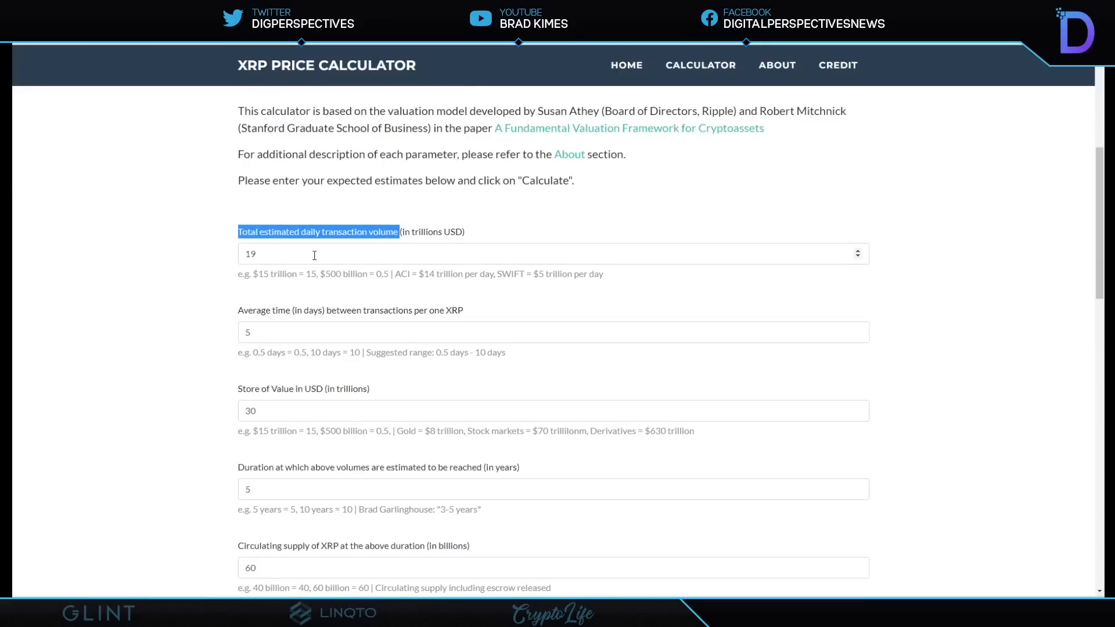
mouse_move(171, 246)
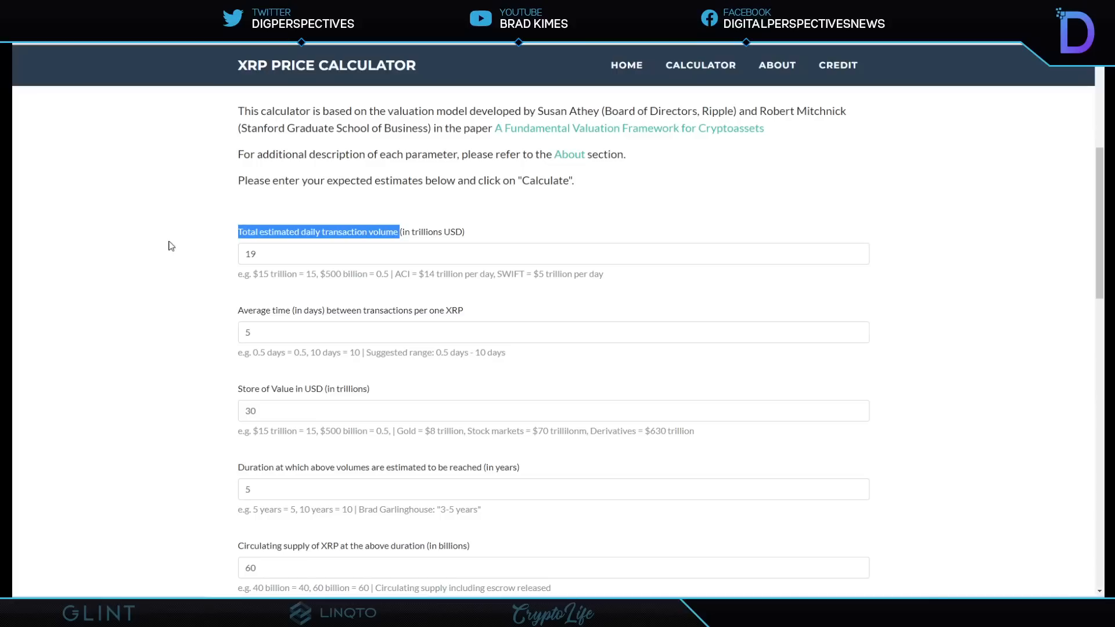
mouse_move(196, 251)
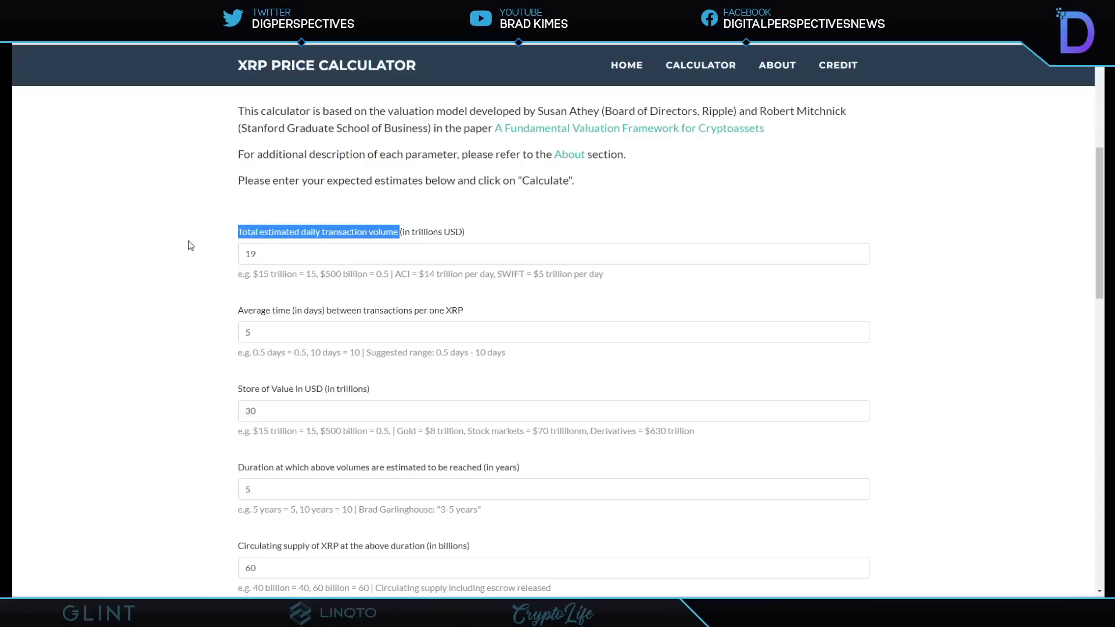
mouse_move(171, 115)
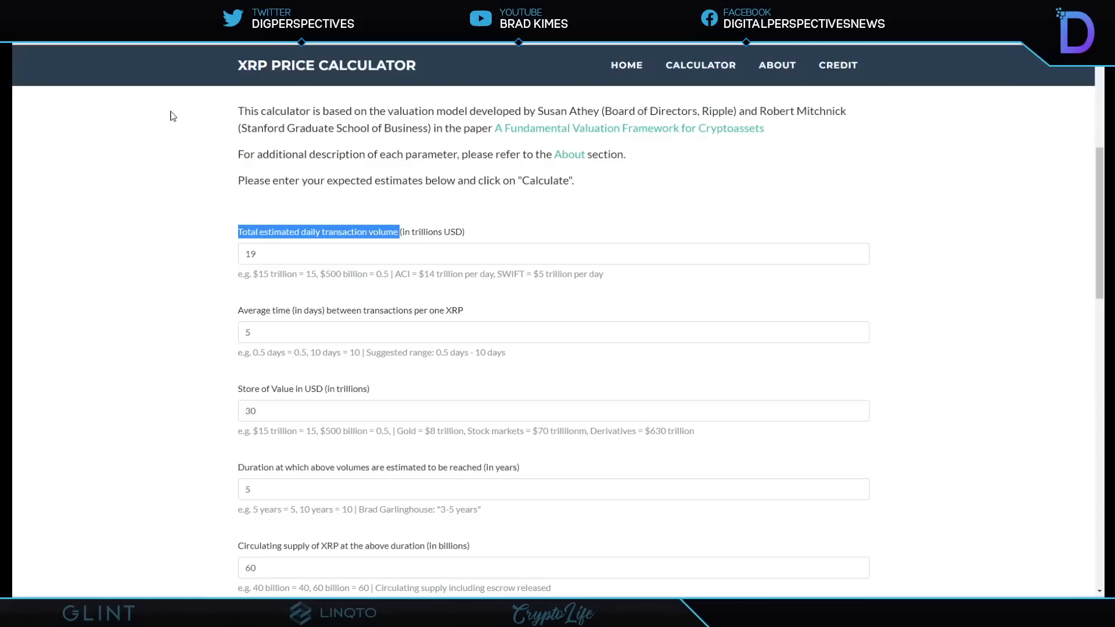
mouse_move(174, 183)
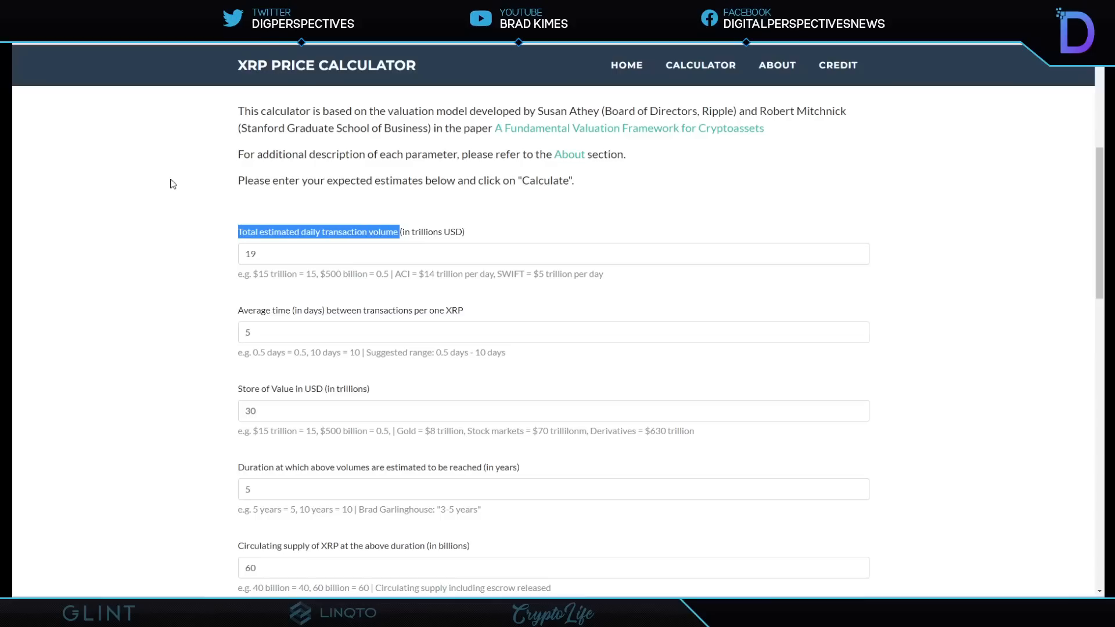
mouse_move(210, 264)
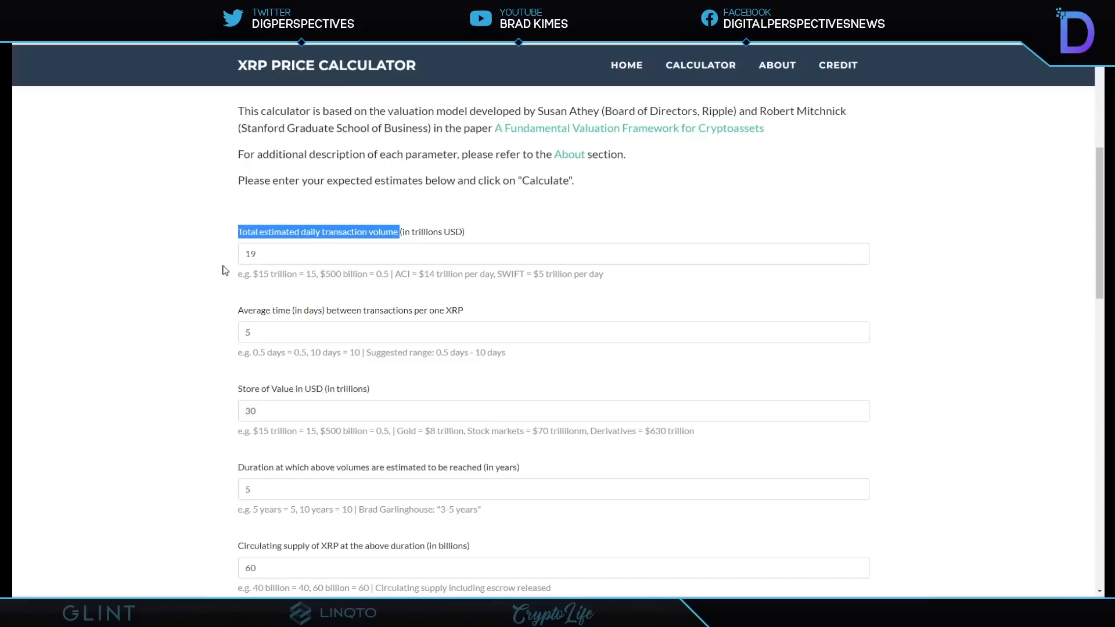
scroll(down, 3)
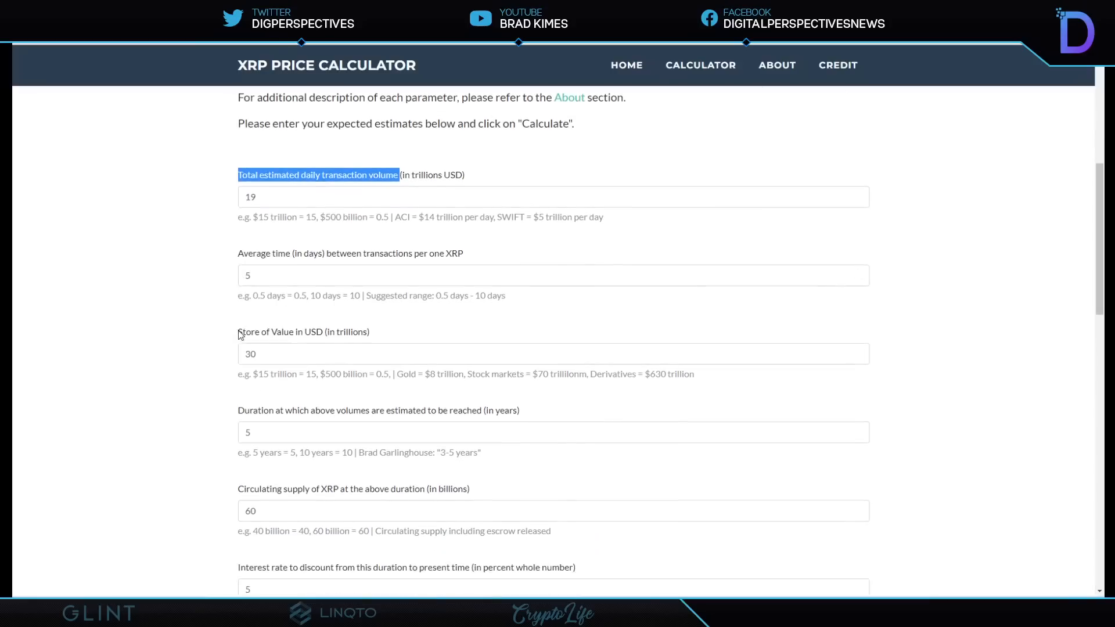
scroll(down, 3)
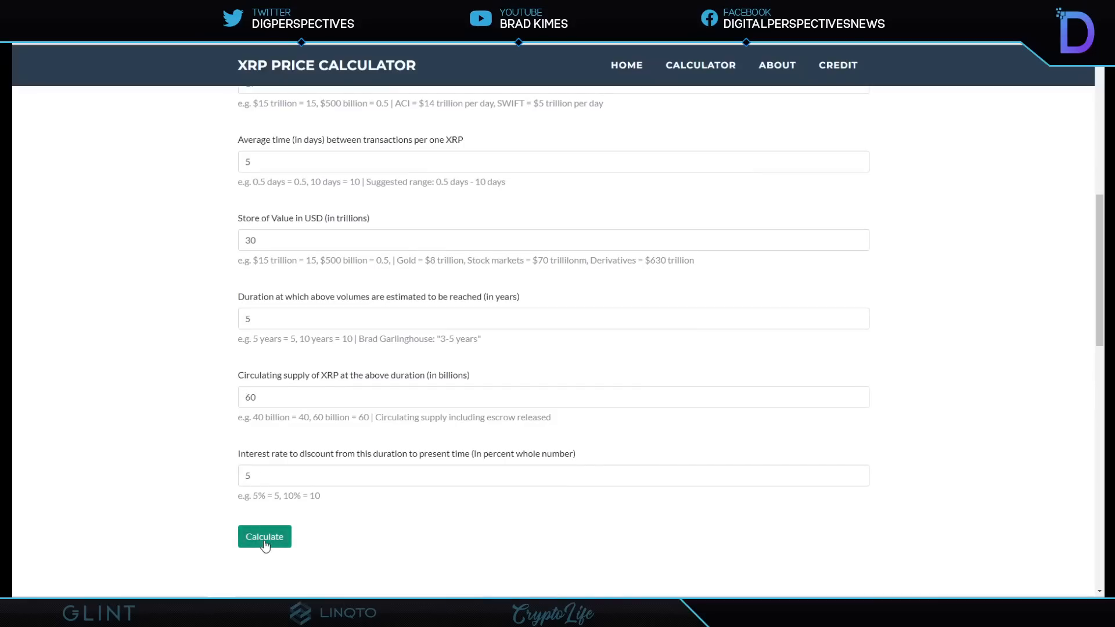
click(263, 536)
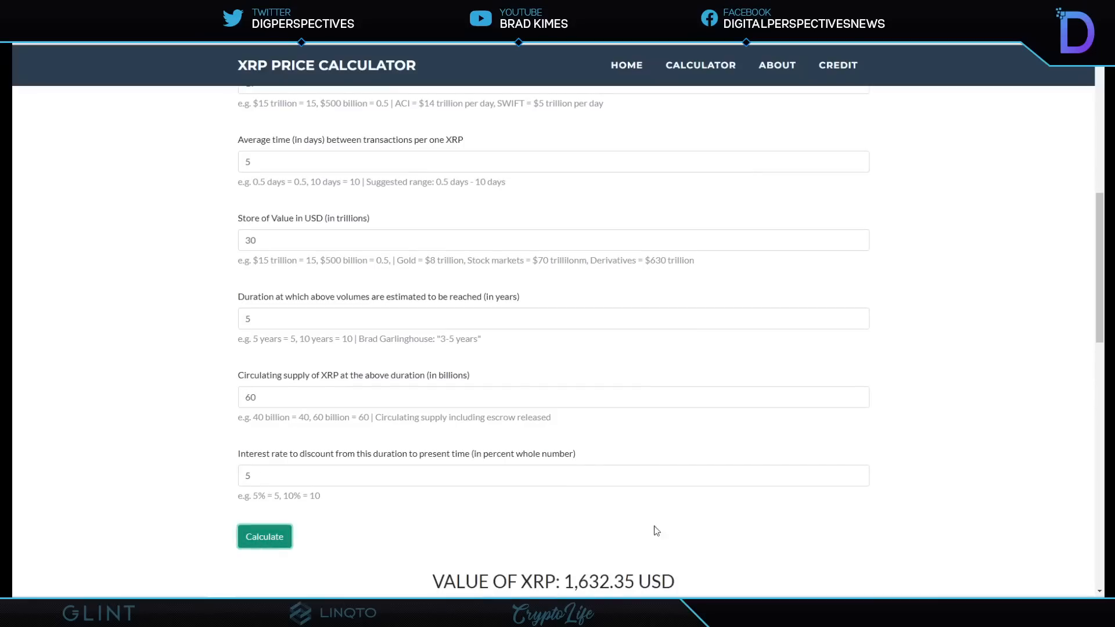
scroll(down, 3)
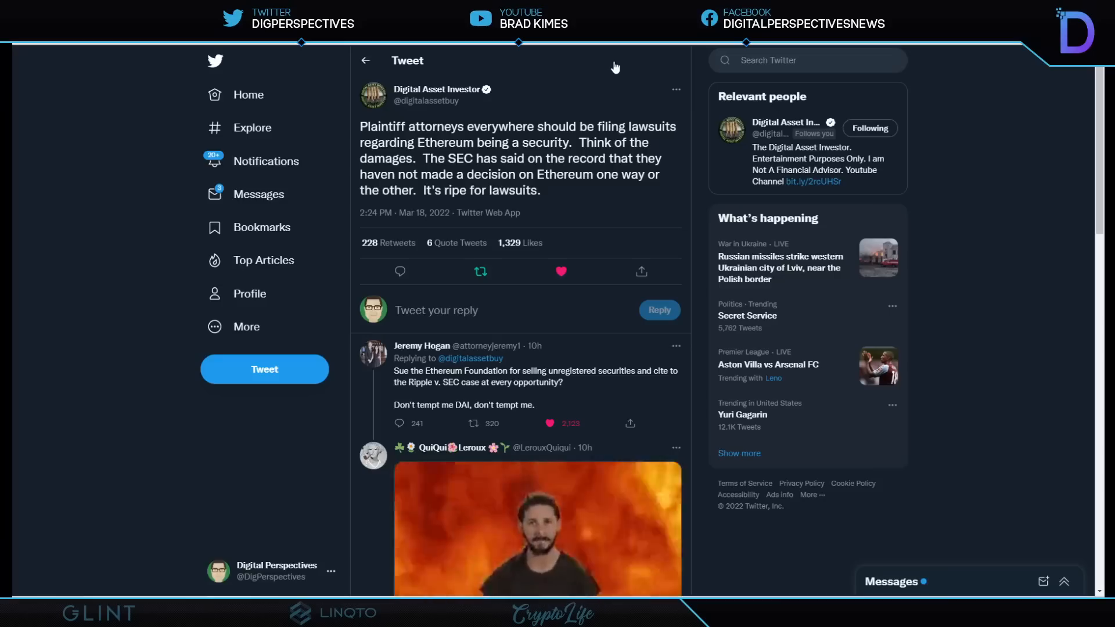
scroll(down, 3)
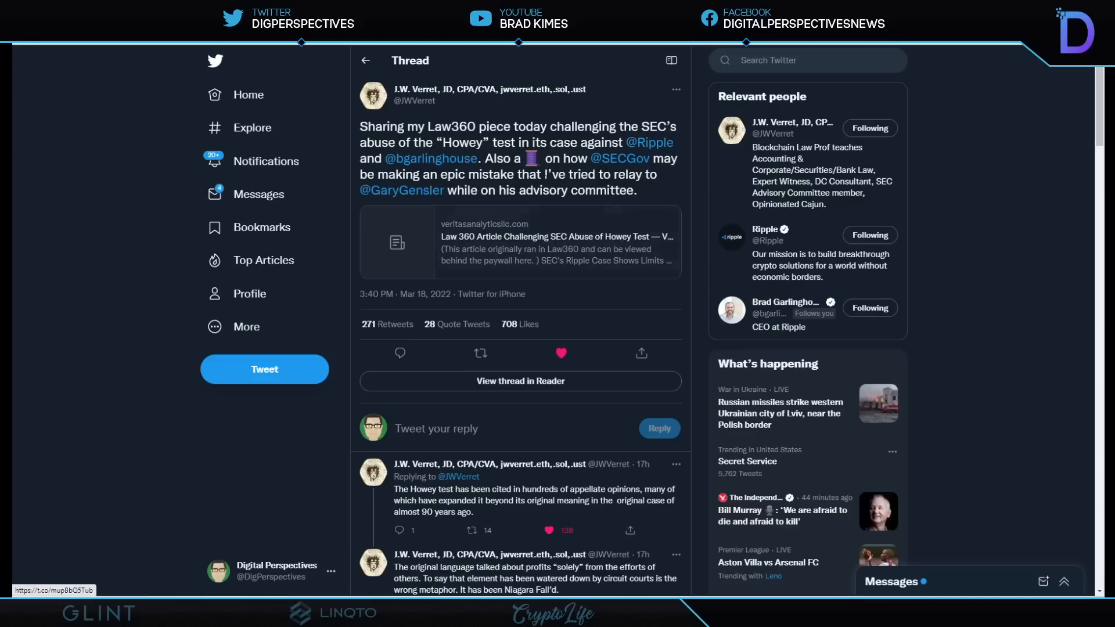
scroll(down, 3)
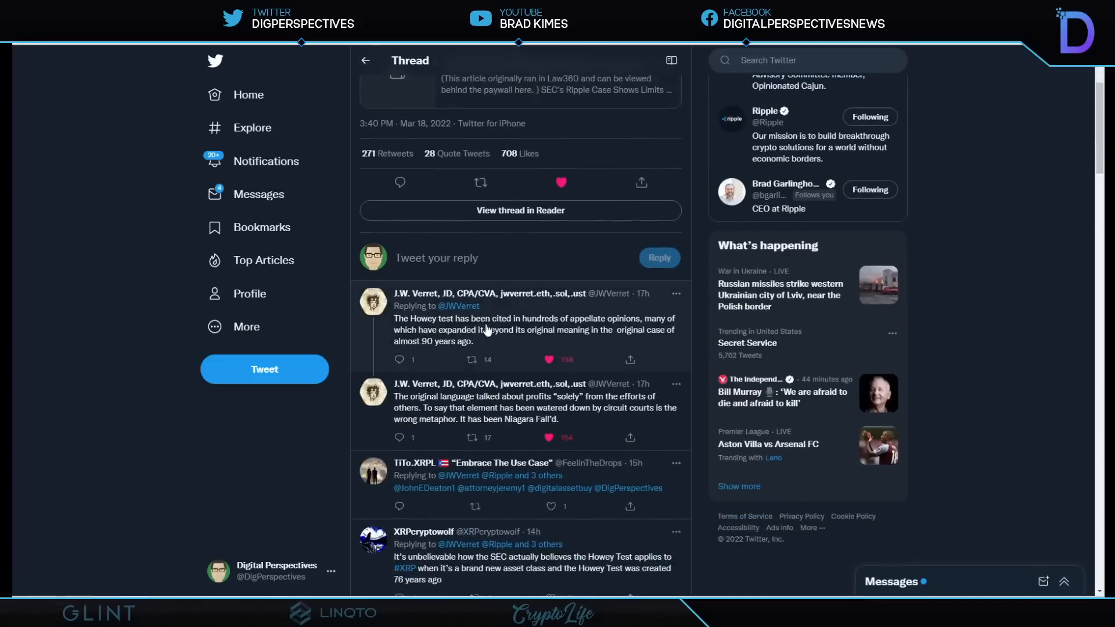
mouse_move(525, 361)
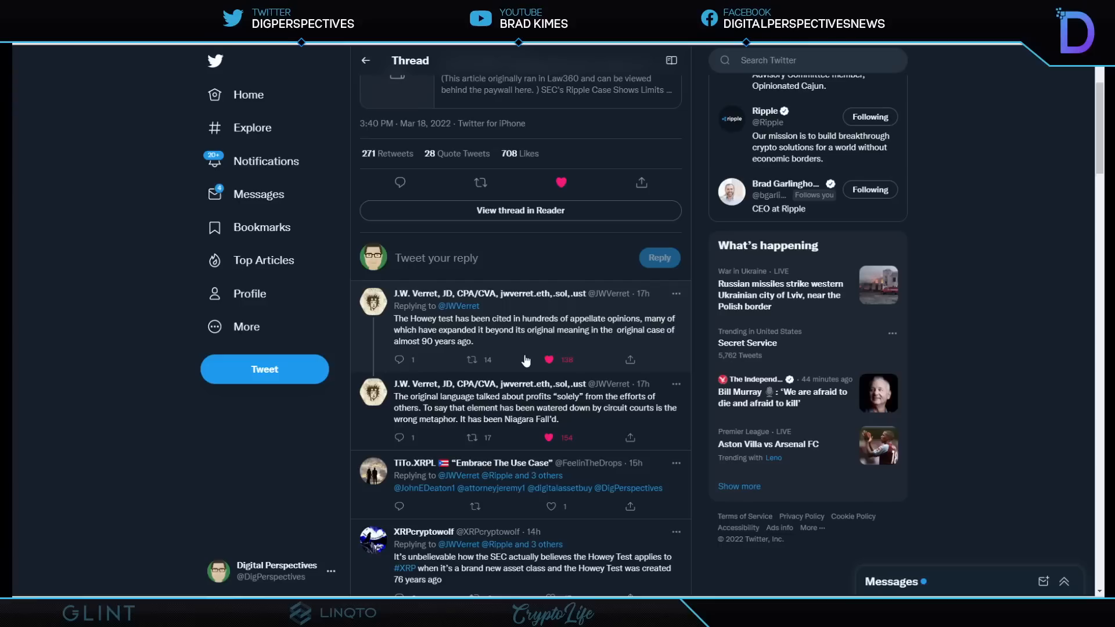
scroll(down, 3)
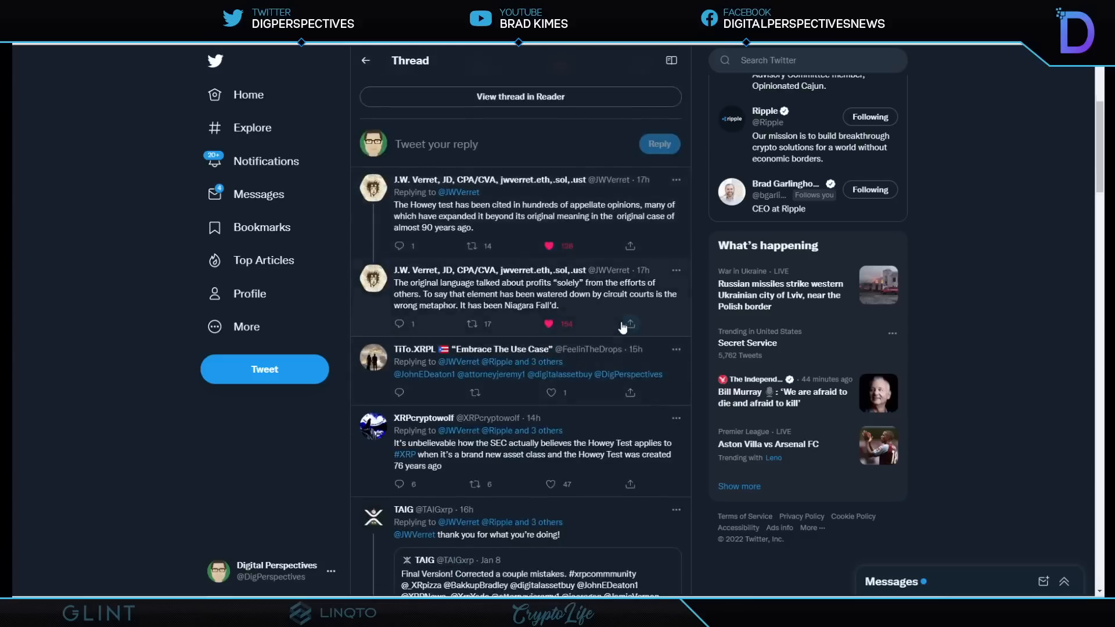
mouse_move(615, 321)
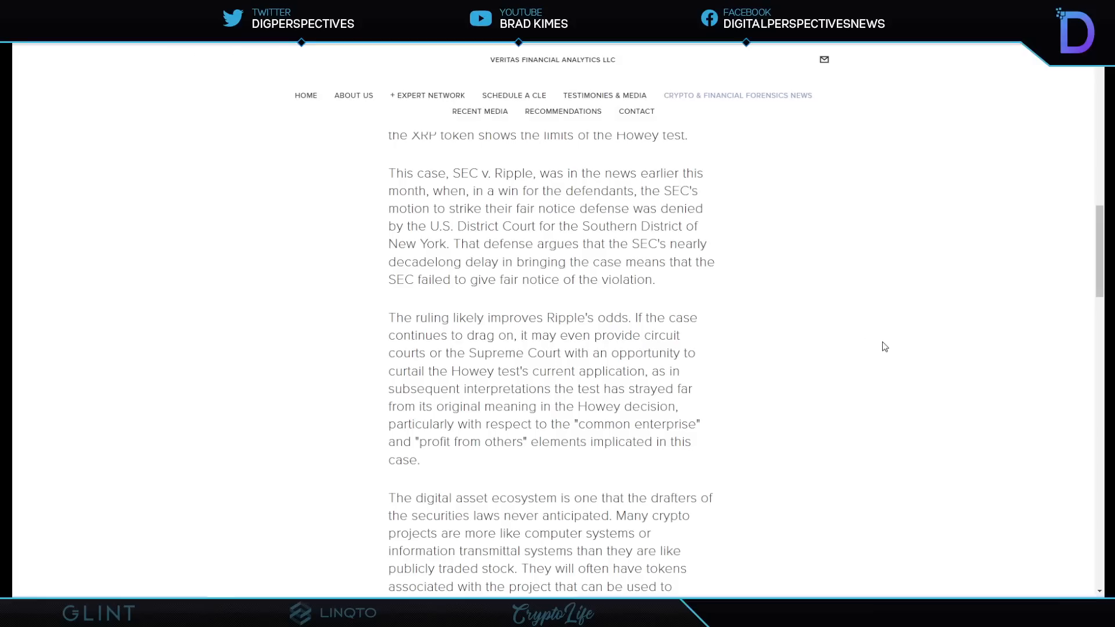
mouse_move(827, 298)
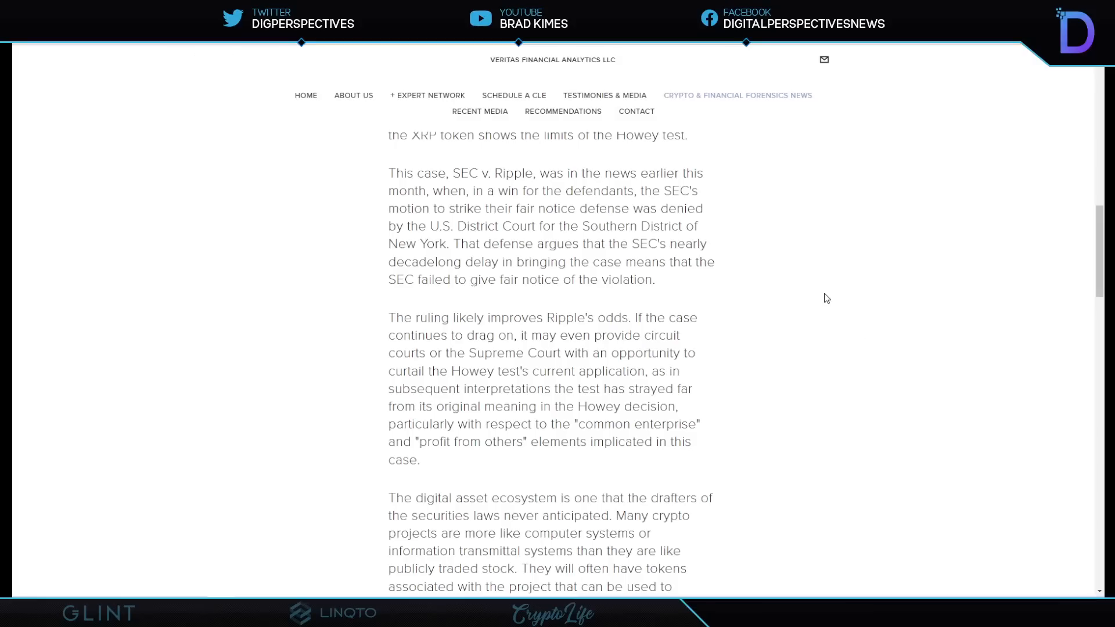
mouse_move(697, 235)
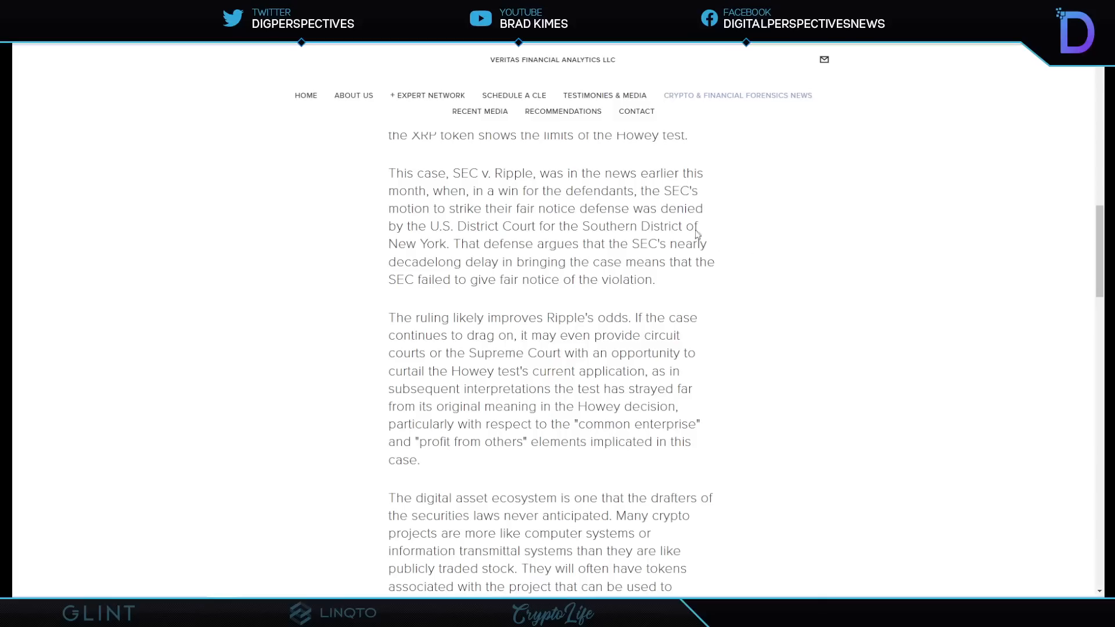
mouse_move(642, 200)
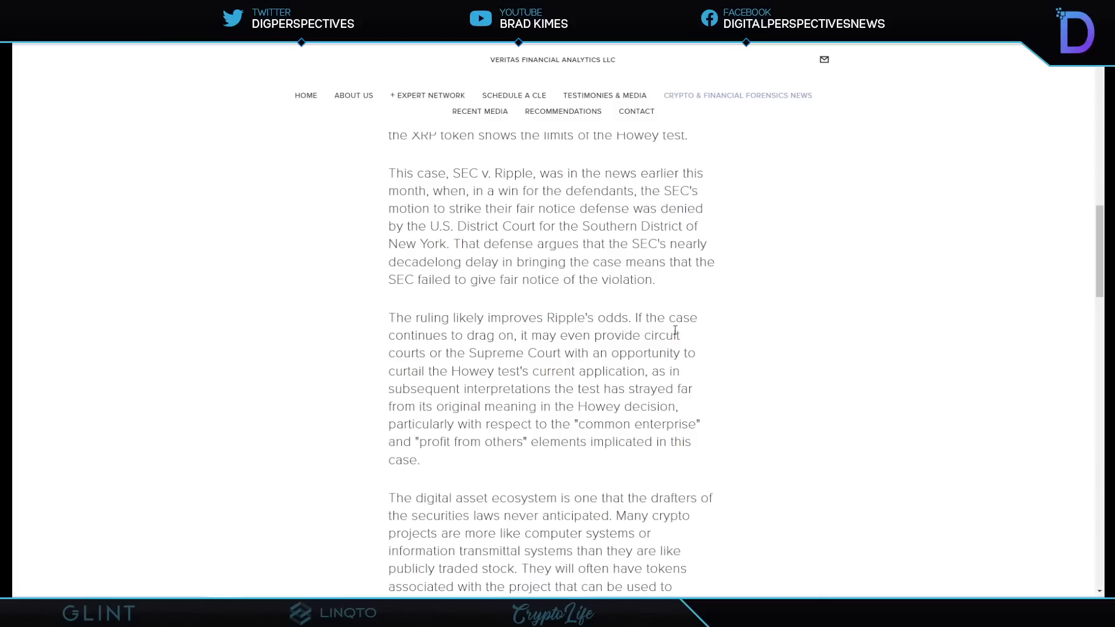
- Highlight the sentence 'they purchase XRP for its value' on Treasury currency classification
scroll(down, 3)
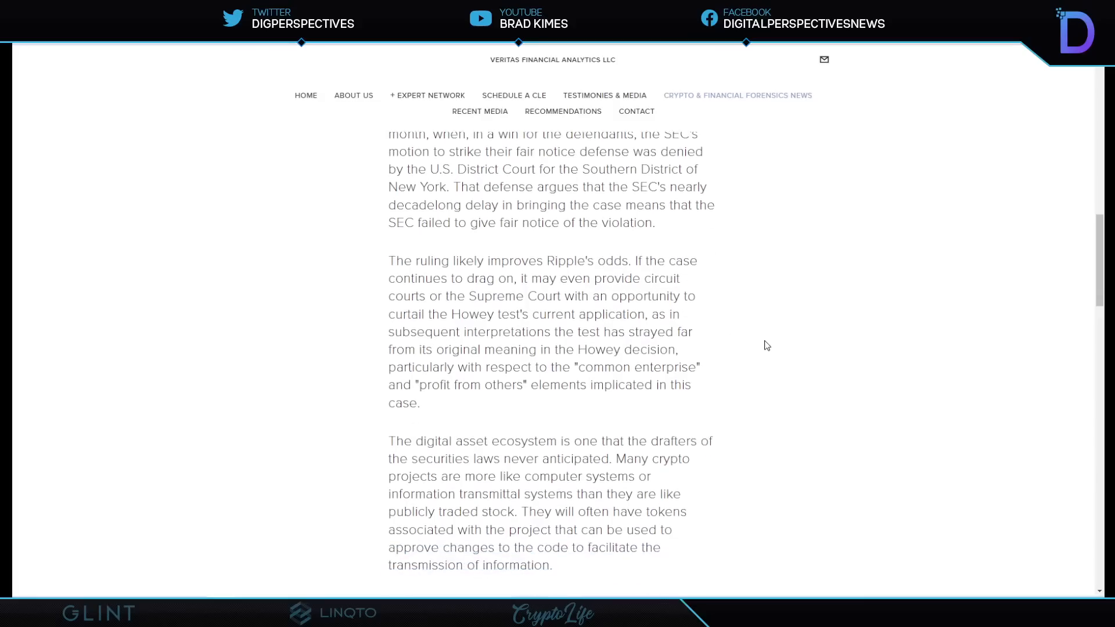
drag(503, 450, 480, 510)
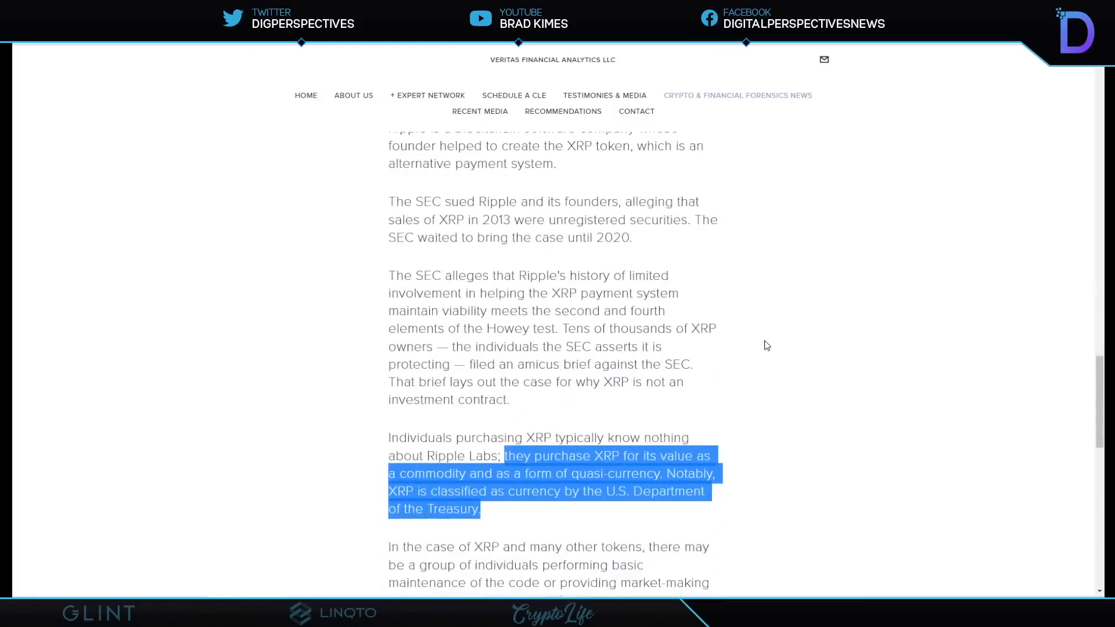
scroll(down, 3)
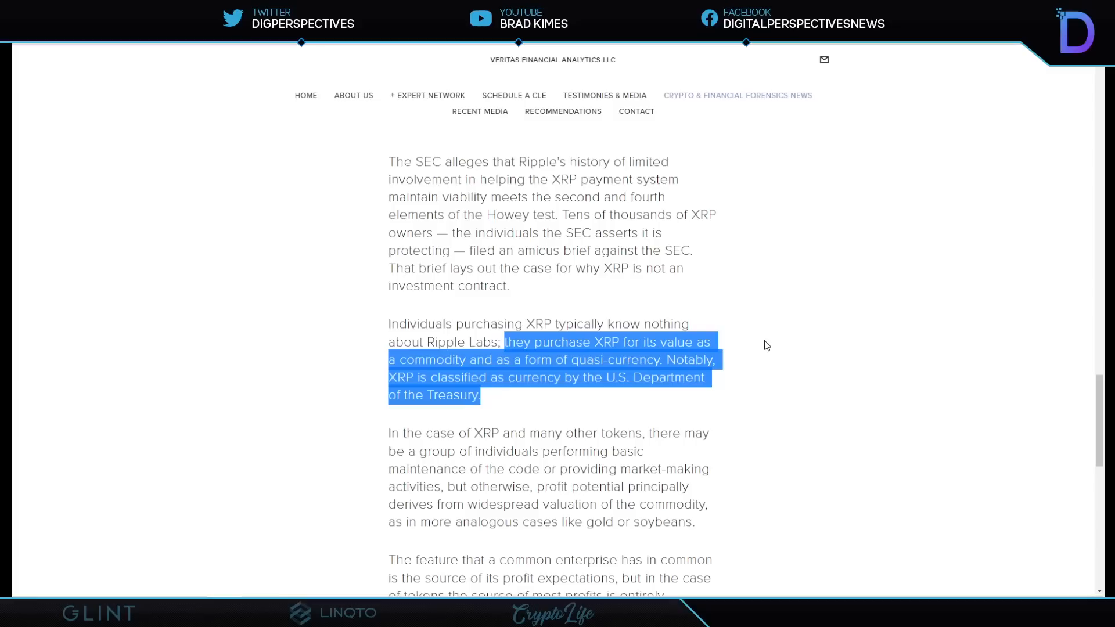
mouse_move(139, 128)
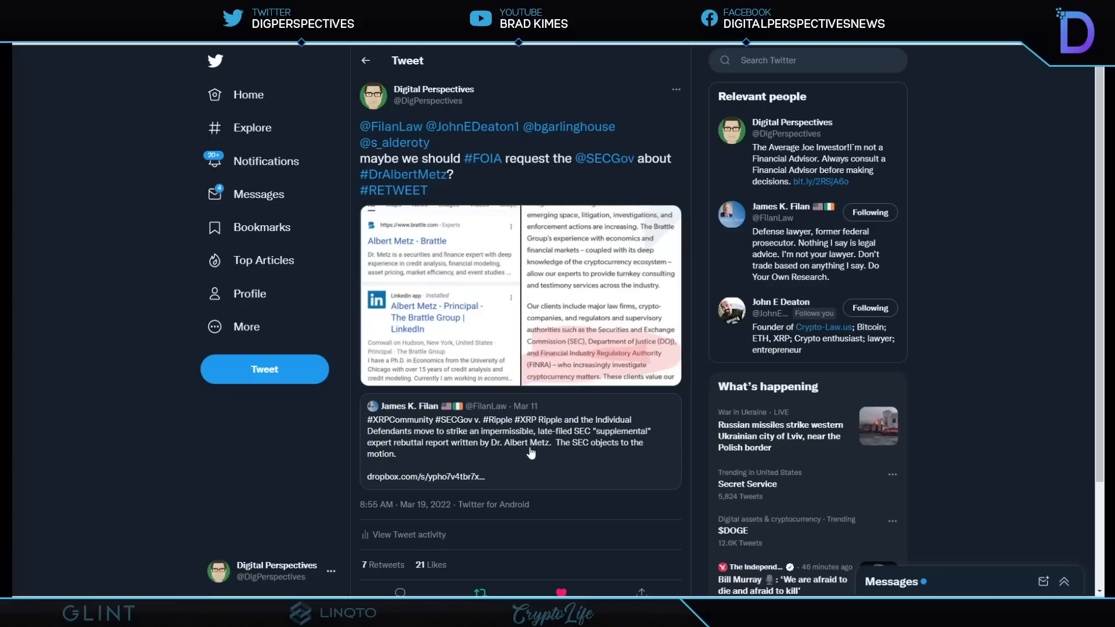
mouse_move(545, 454)
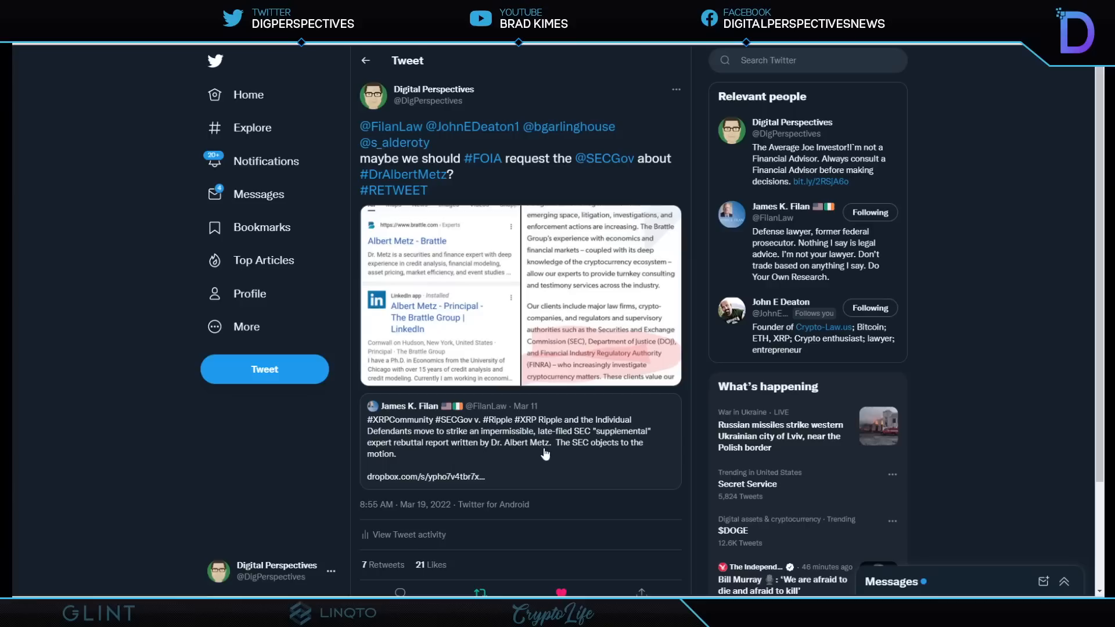
click(439, 285)
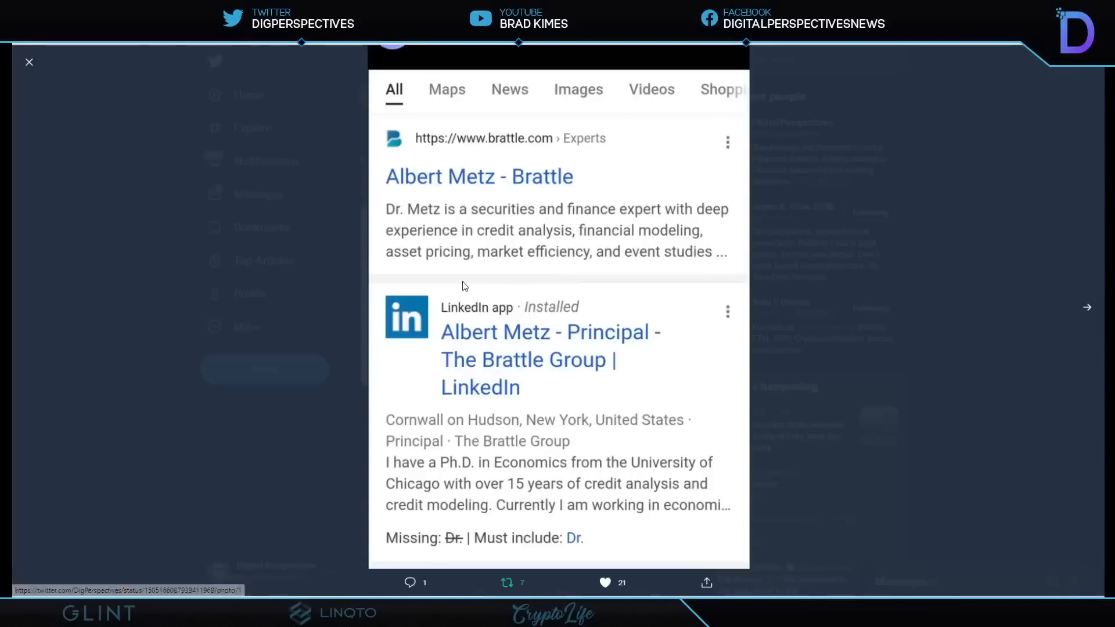
mouse_move(907, 357)
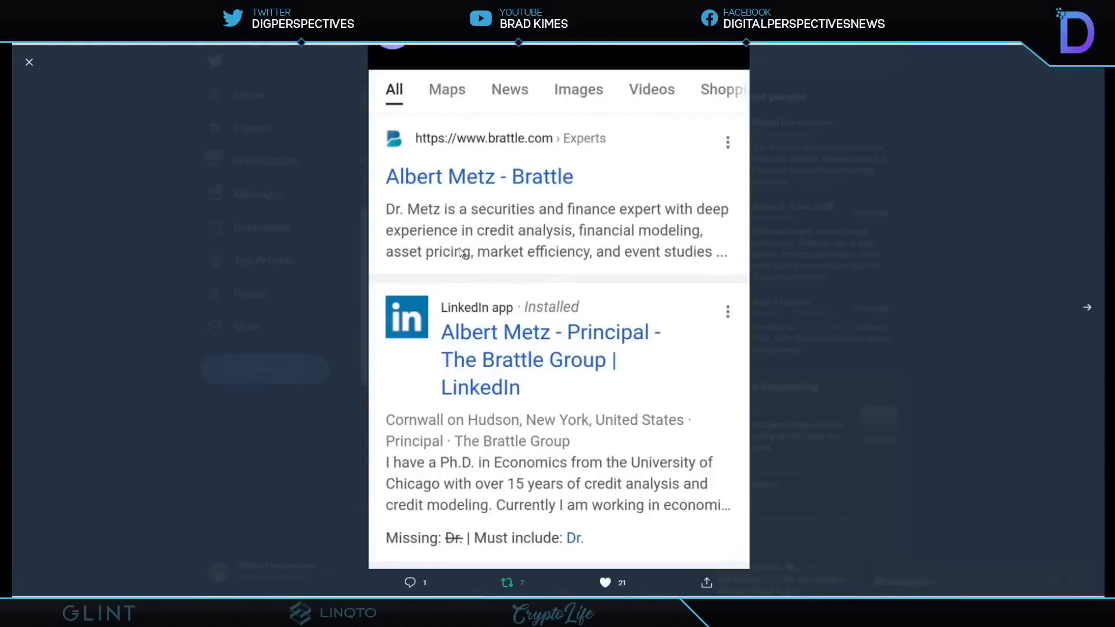
mouse_move(678, 245)
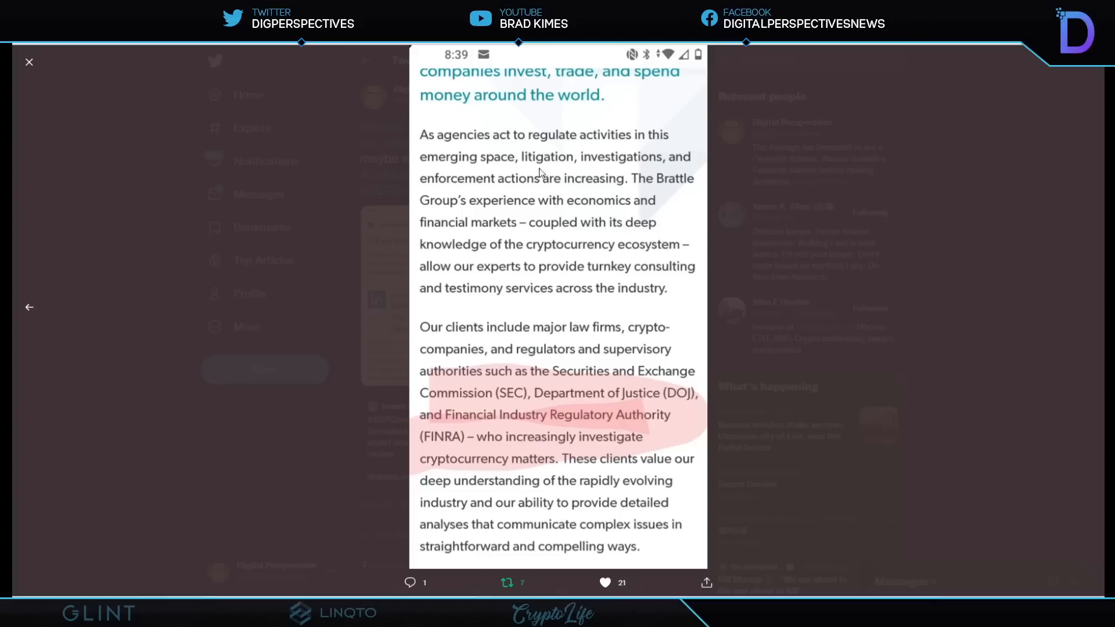
mouse_move(667, 202)
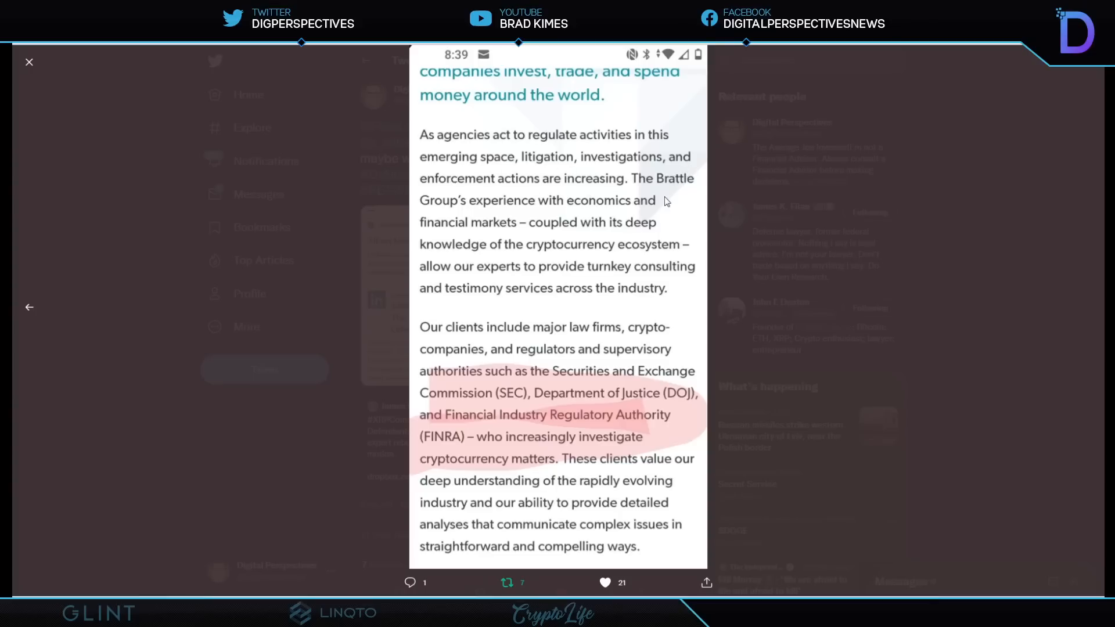
mouse_move(682, 205)
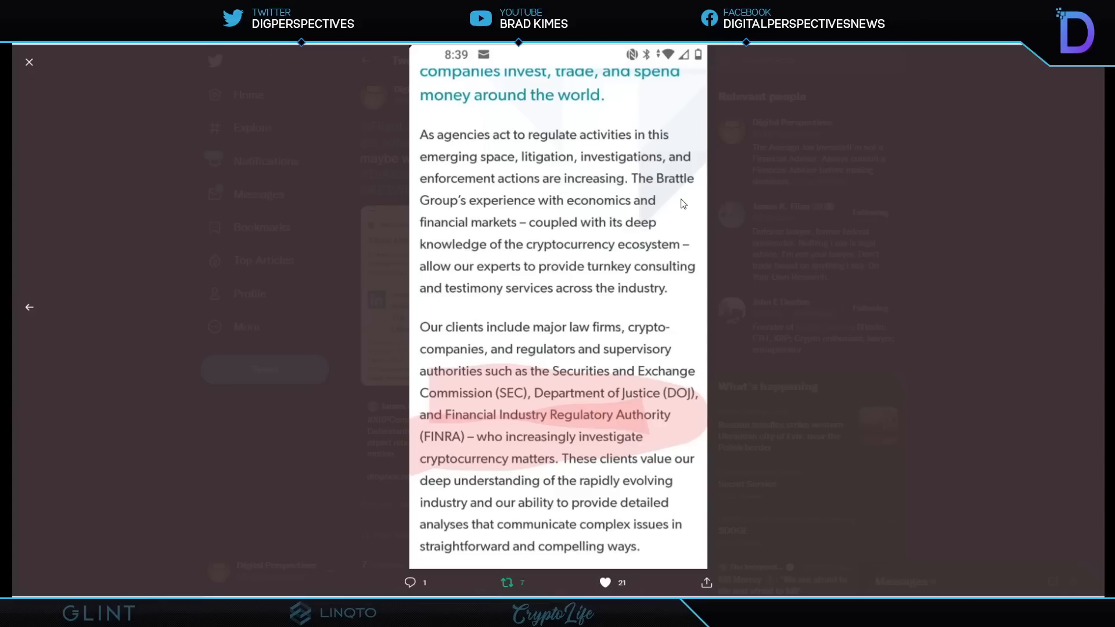
mouse_move(655, 257)
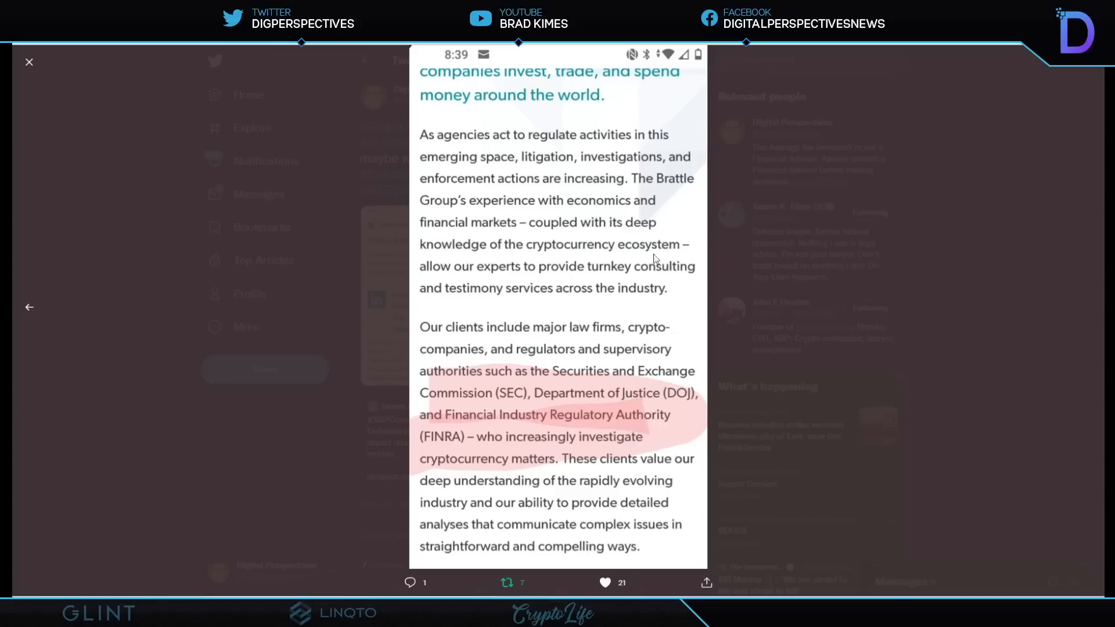
mouse_move(580, 359)
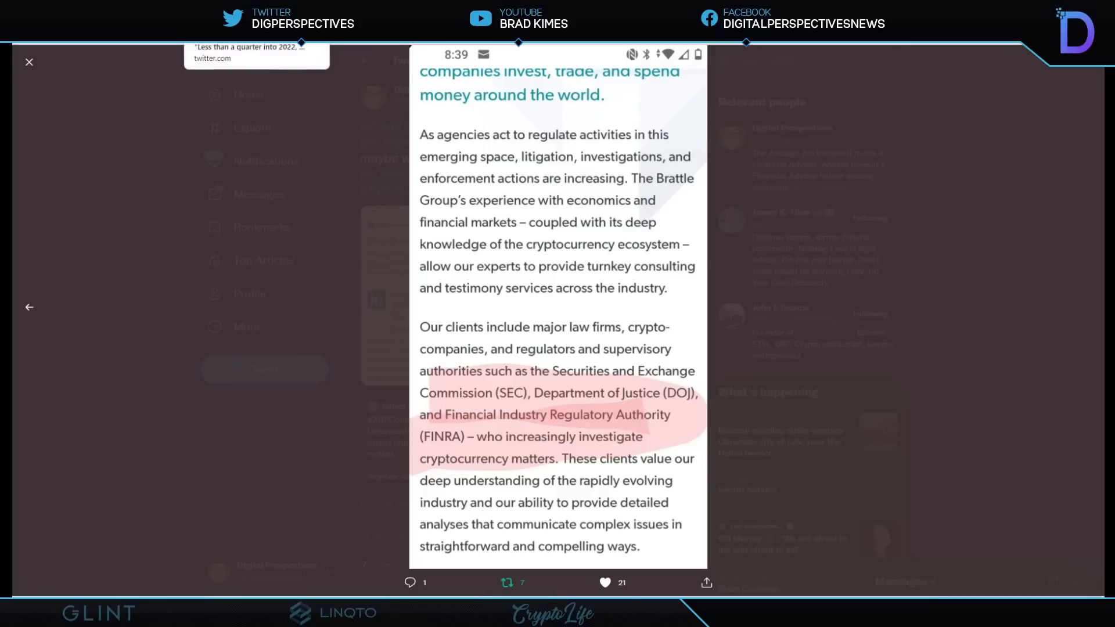
- Close the enlarged Brattle Group image to return to the FOIA tweet
click(29, 62)
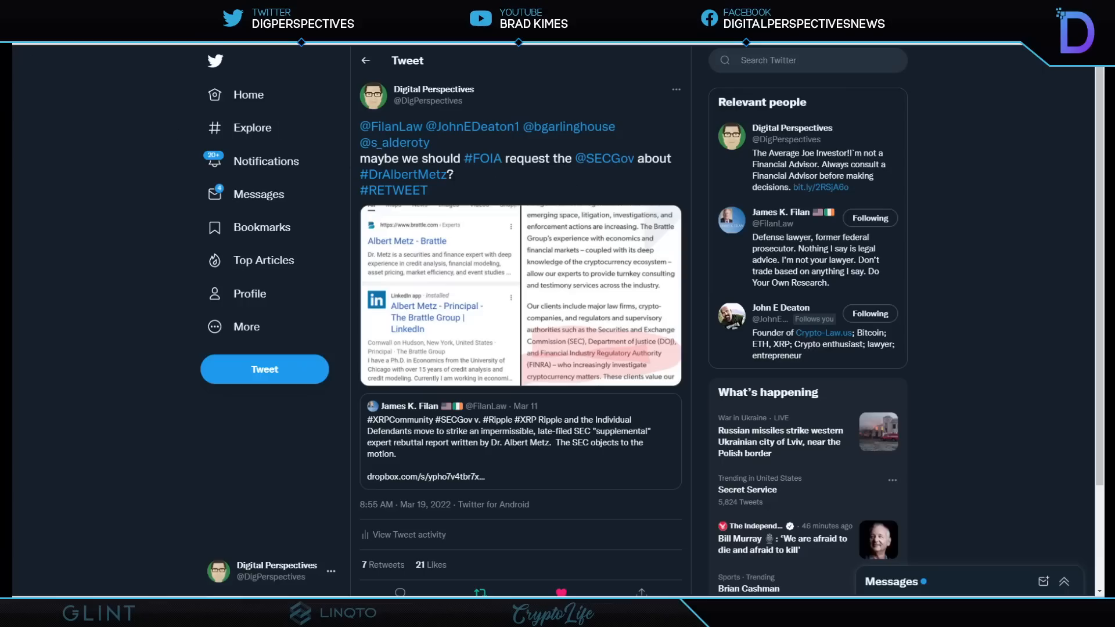
mouse_move(517, 184)
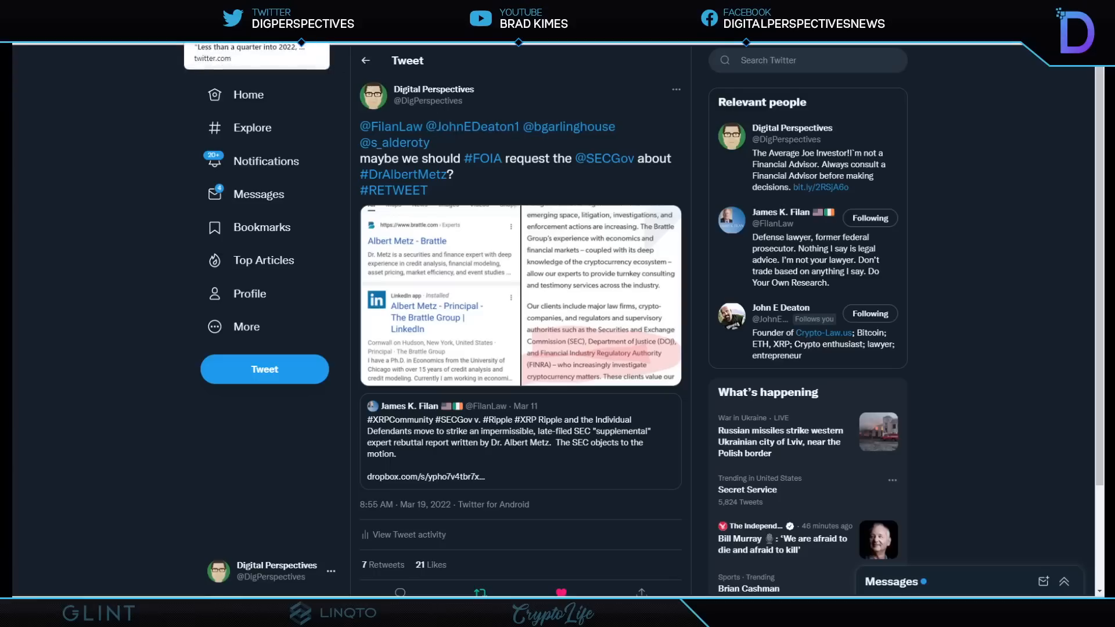
- Switch to the tab with Stuart Alderoty's op-ed on crypto regulation
click(387, 143)
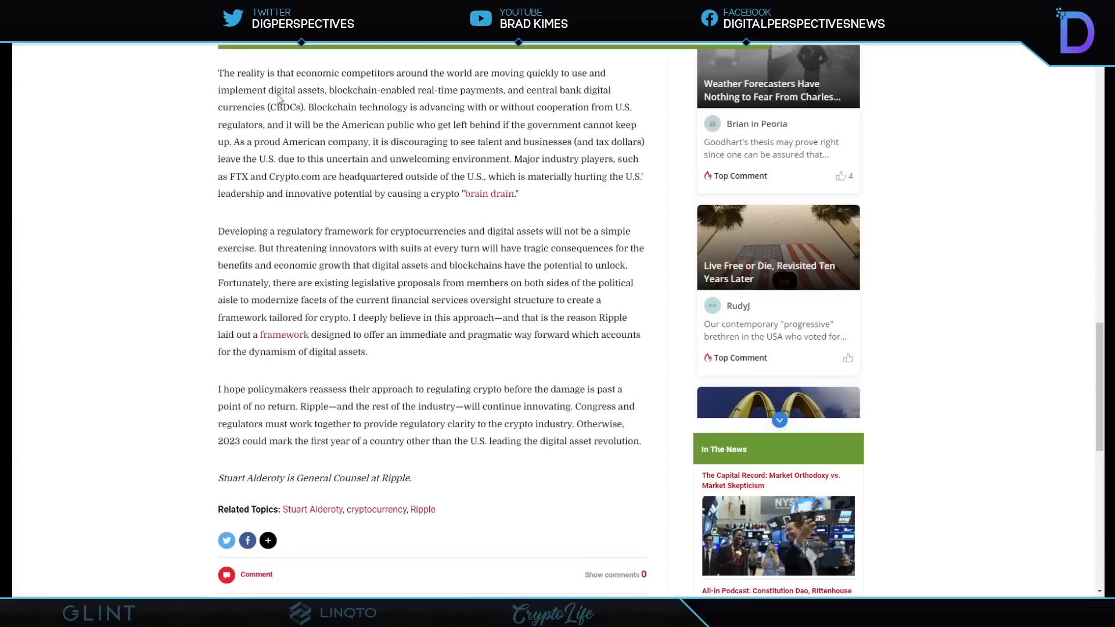
mouse_move(430, 214)
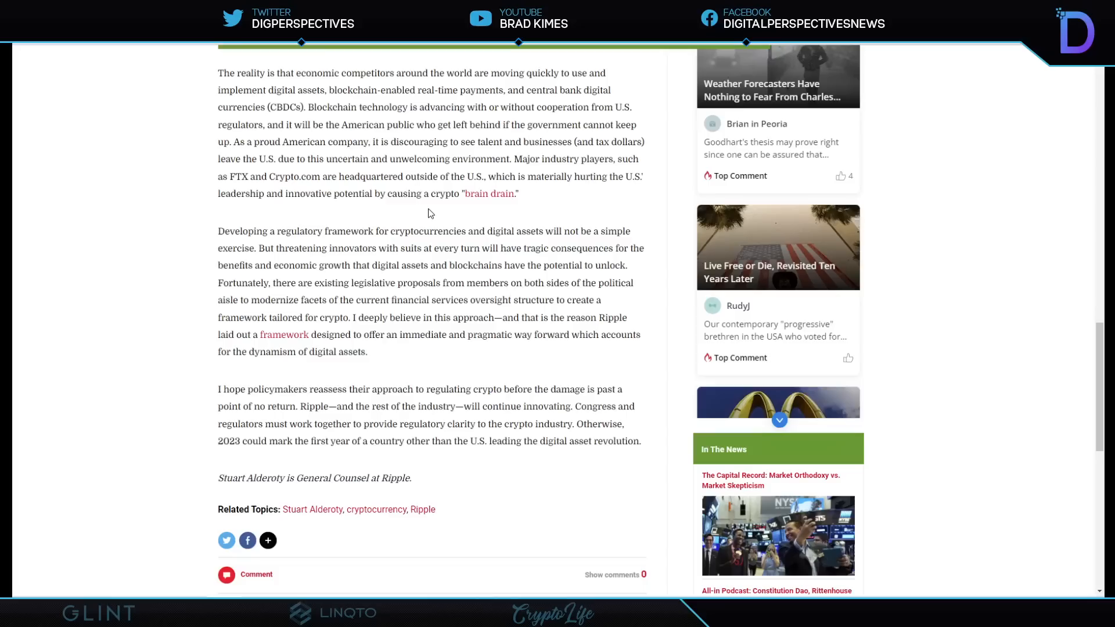
mouse_move(412, 351)
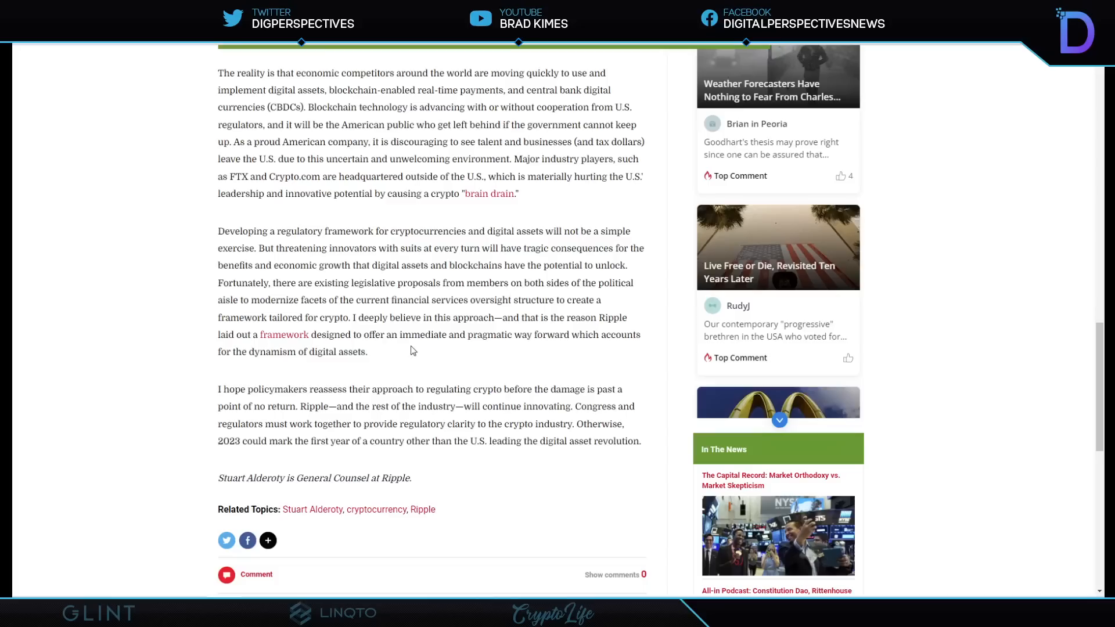
mouse_move(516, 357)
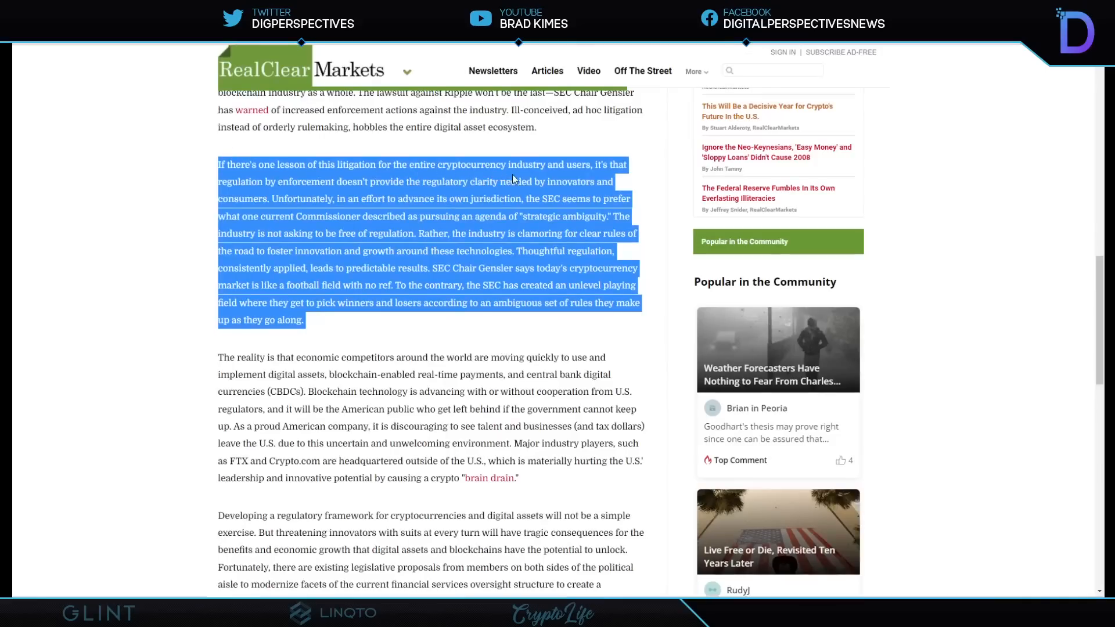
mouse_move(622, 180)
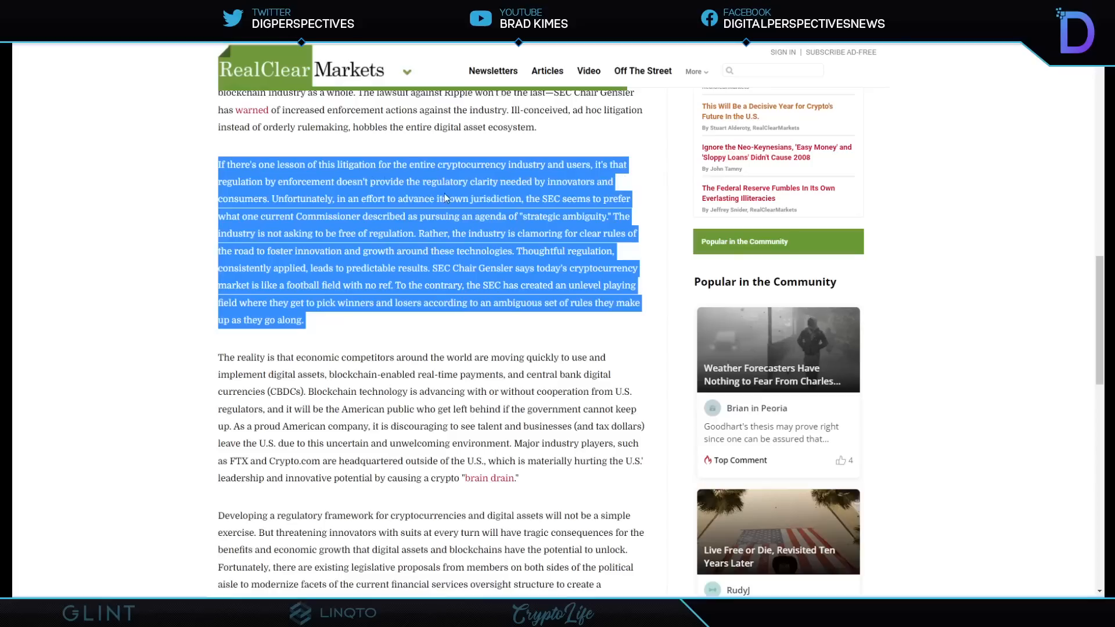
mouse_move(658, 190)
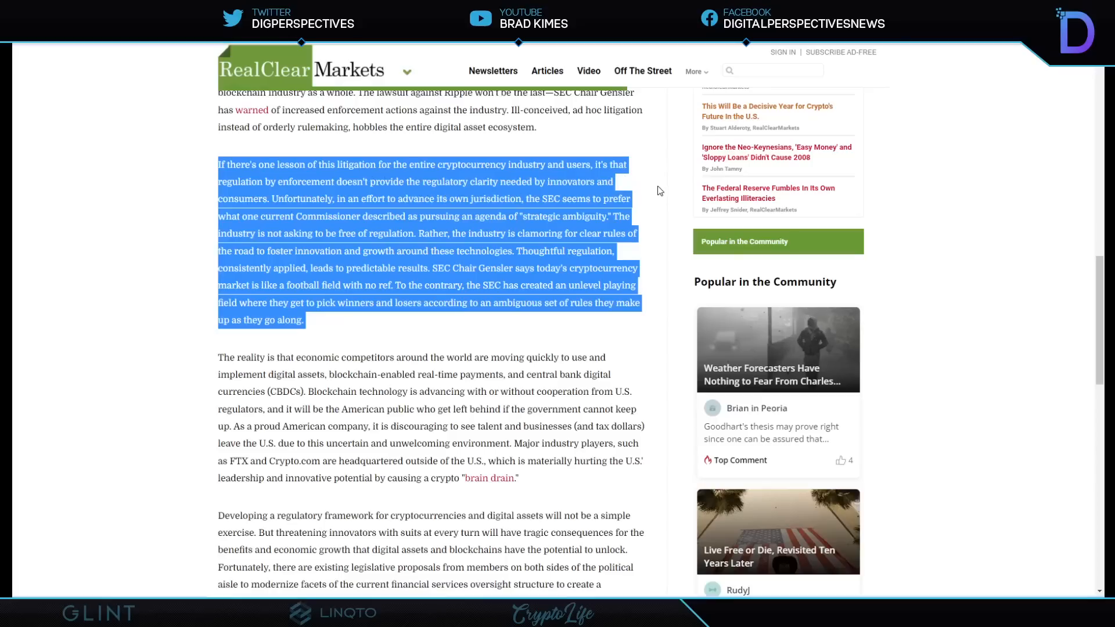
mouse_move(662, 197)
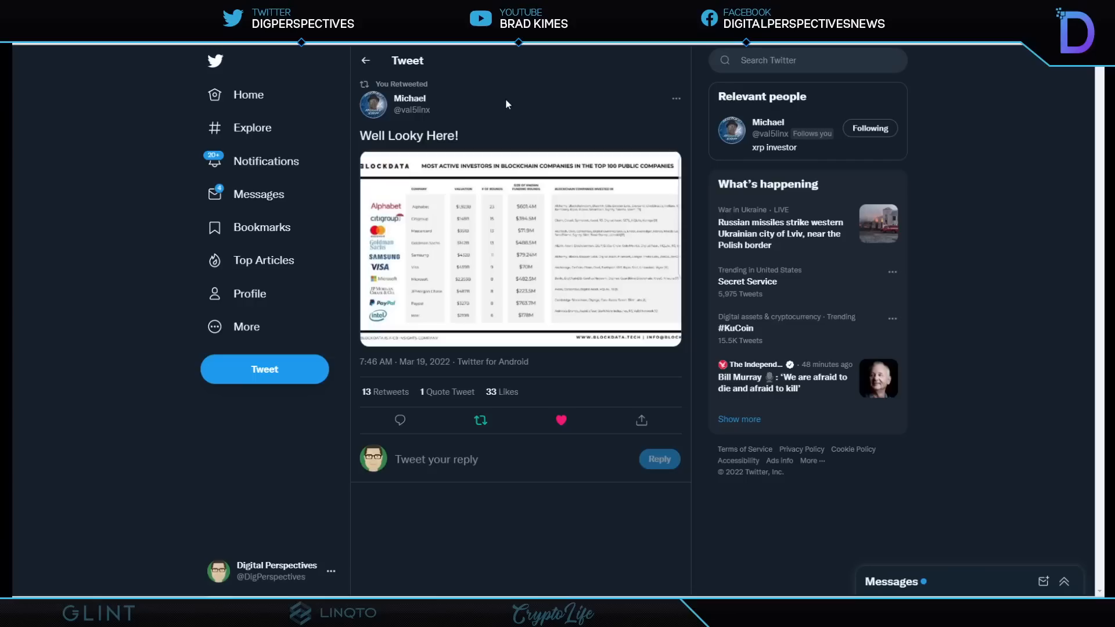
mouse_move(429, 195)
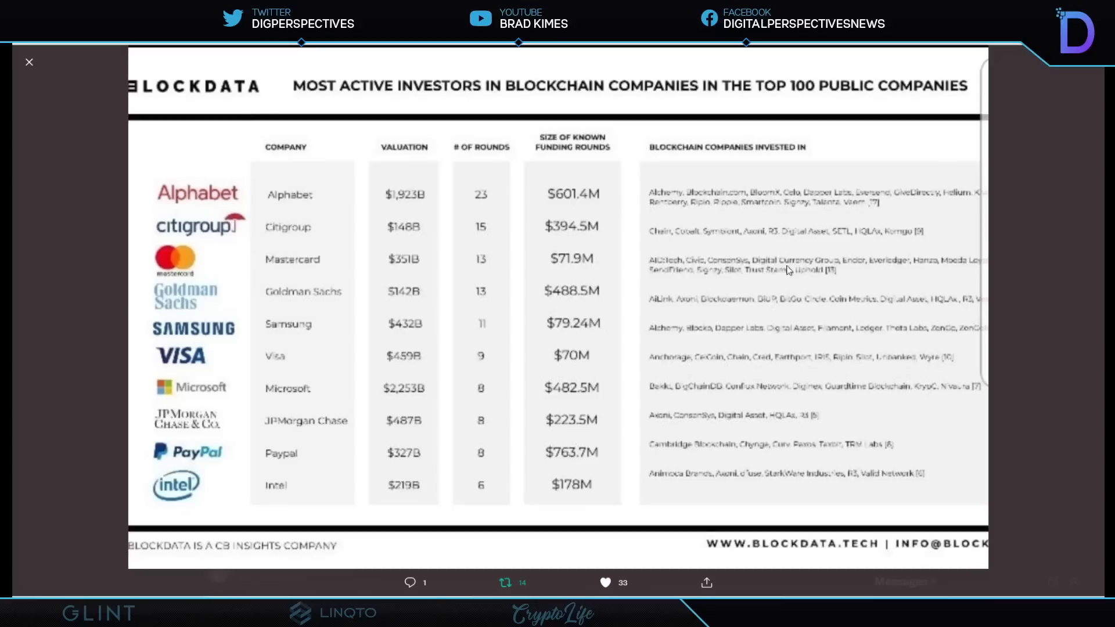
mouse_move(799, 286)
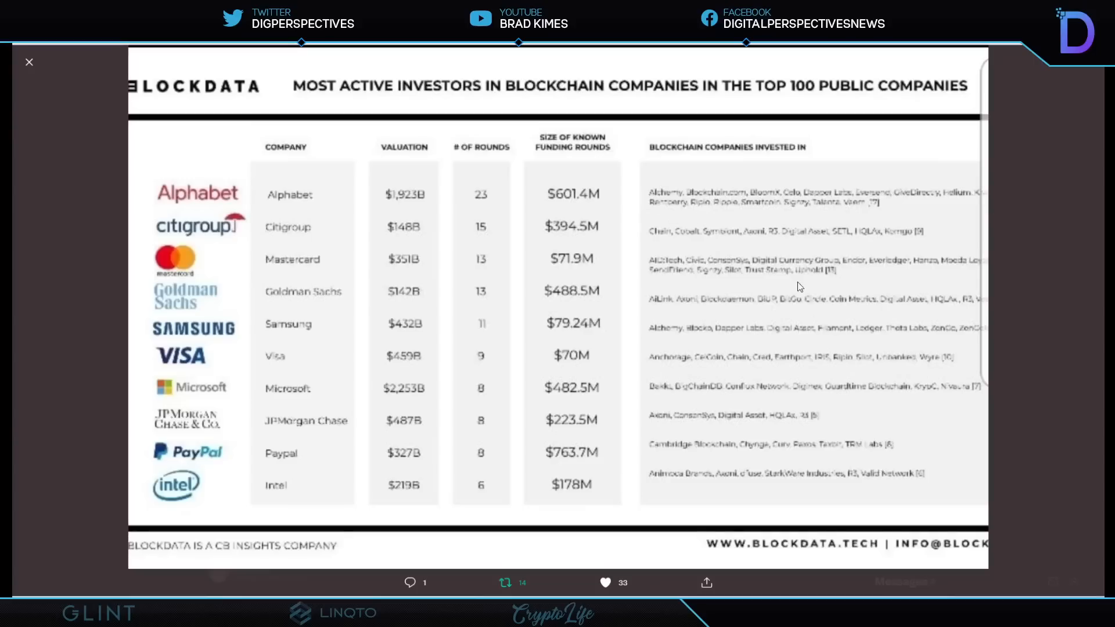
mouse_move(776, 244)
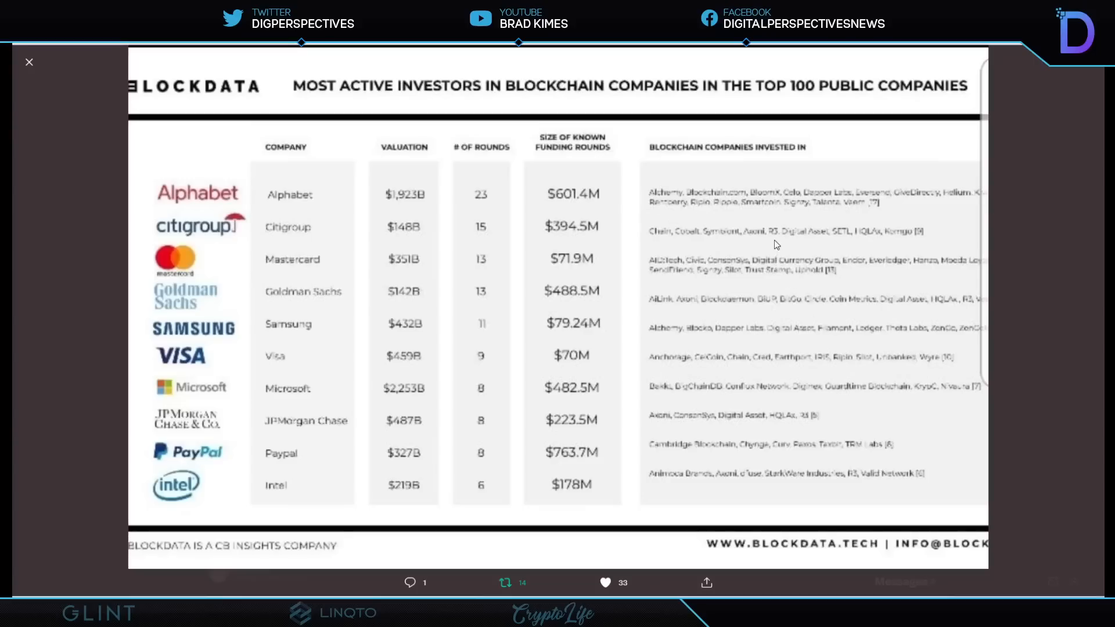
mouse_move(785, 270)
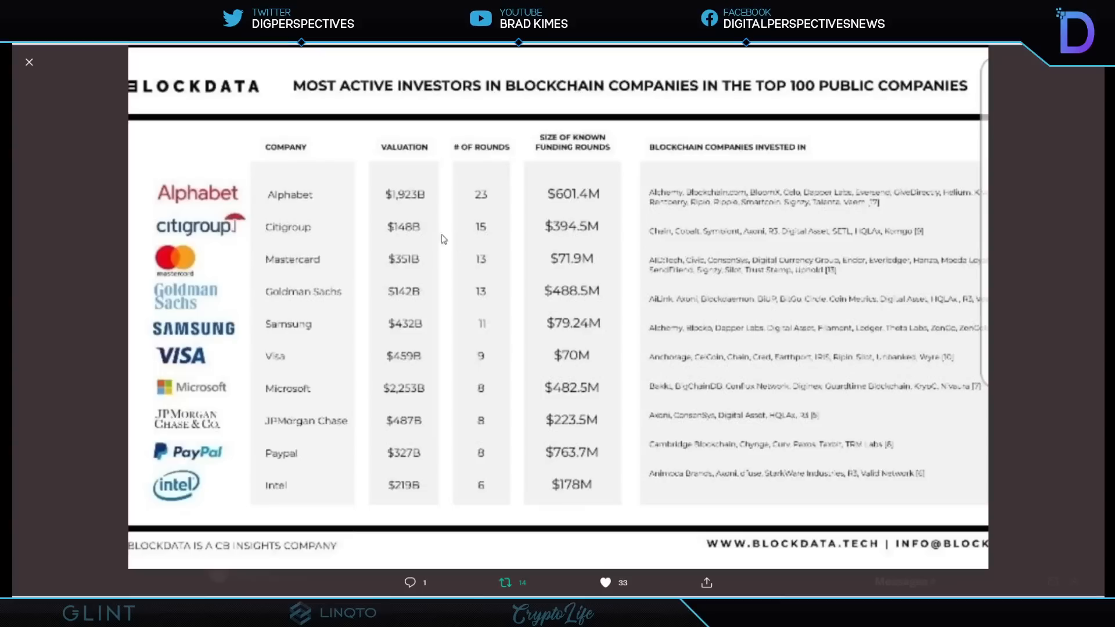
mouse_move(197, 235)
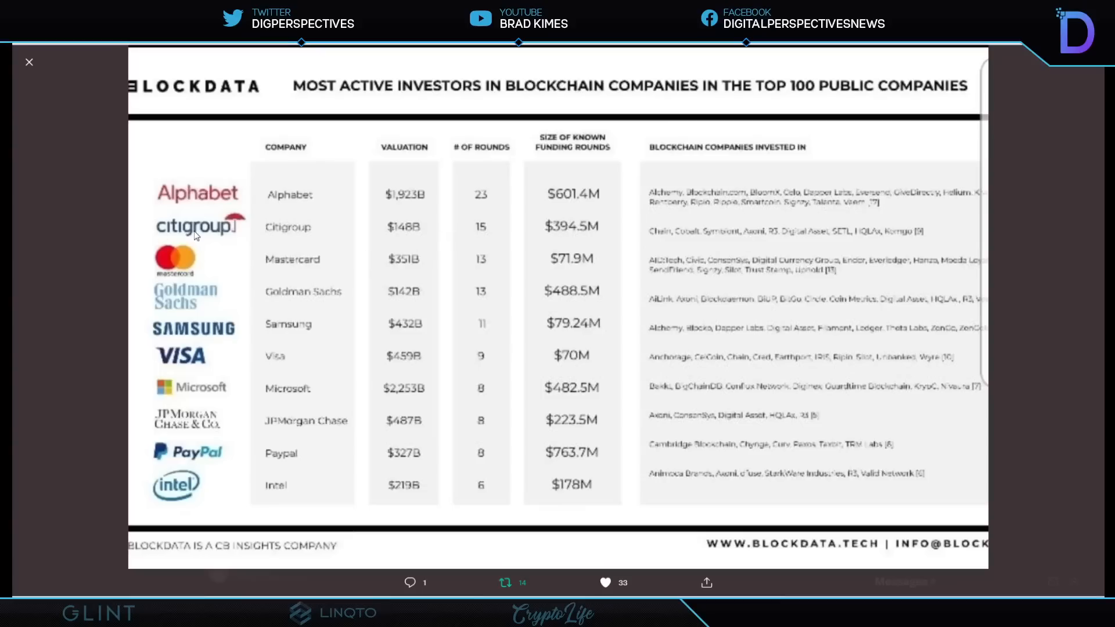
mouse_move(193, 320)
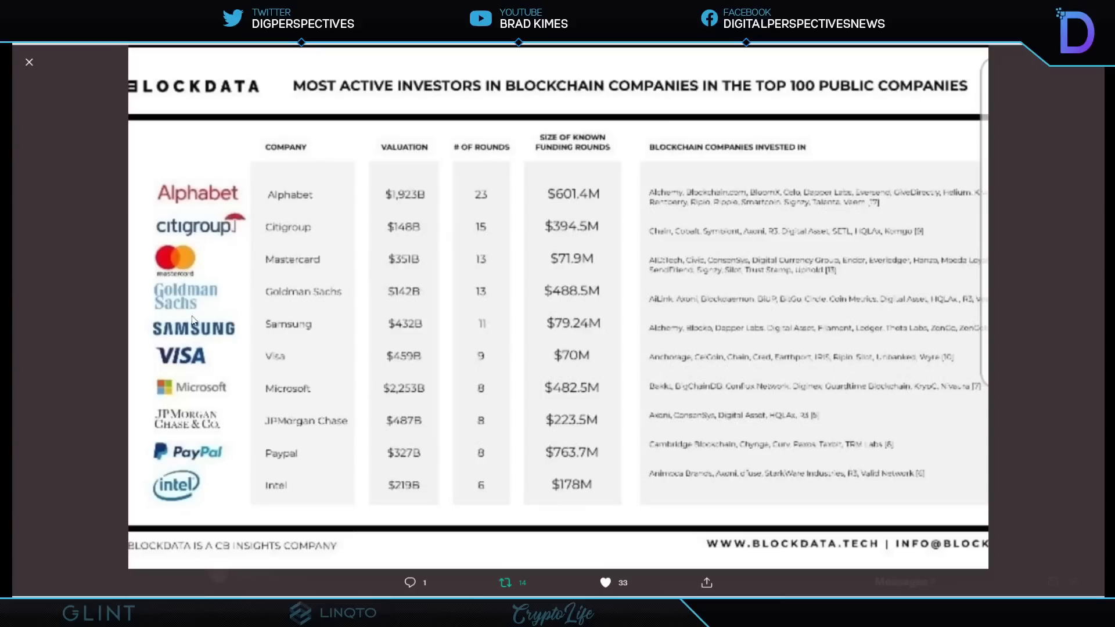
mouse_move(200, 395)
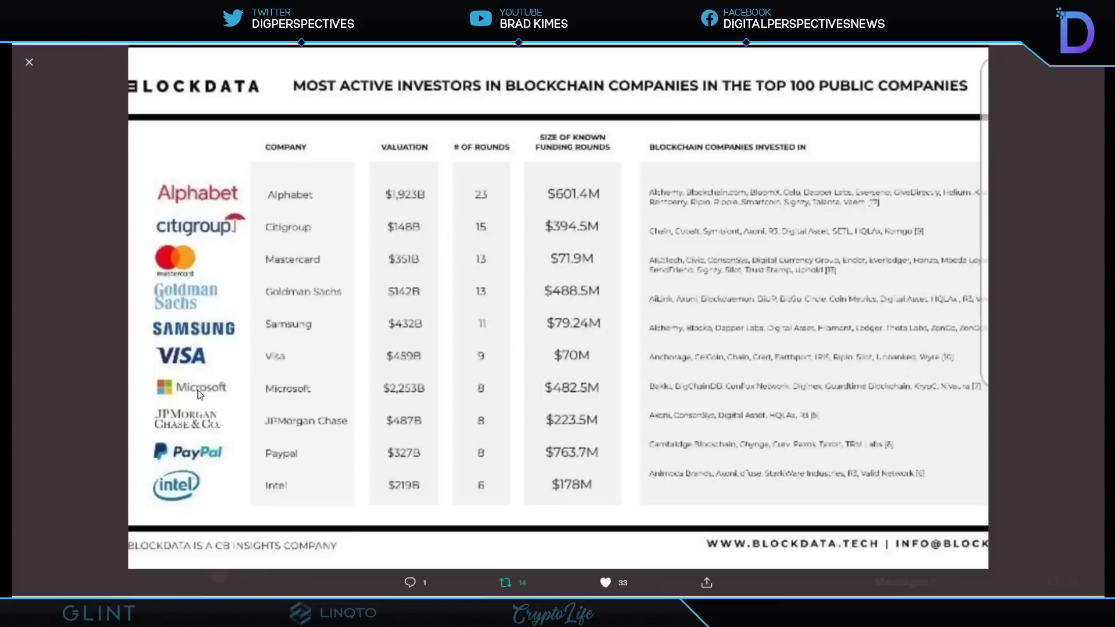
mouse_move(180, 507)
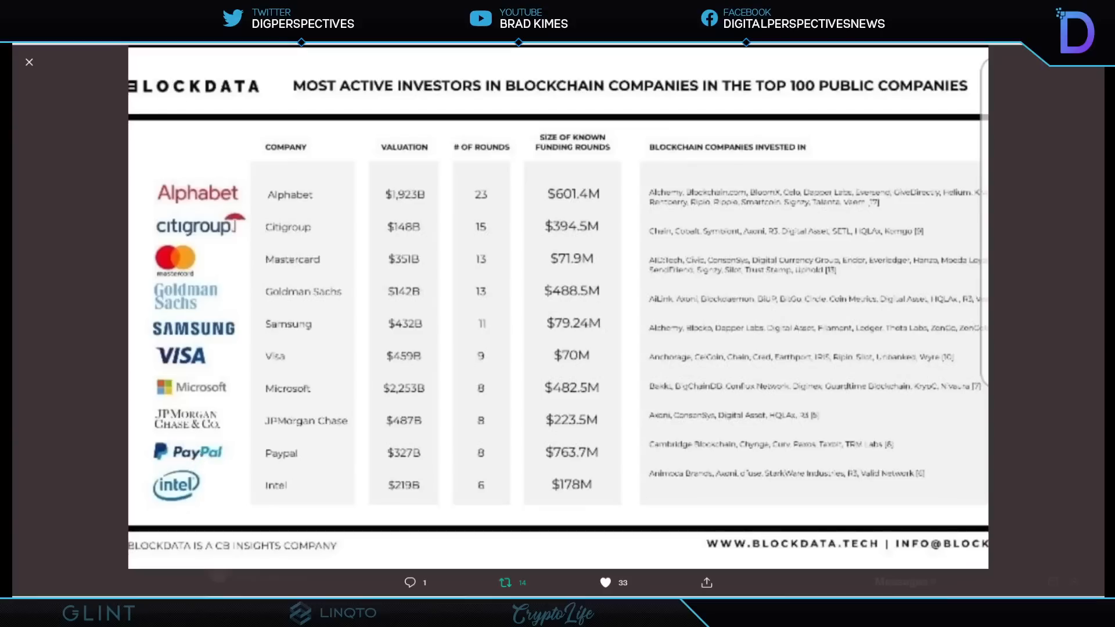
mouse_move(61, 117)
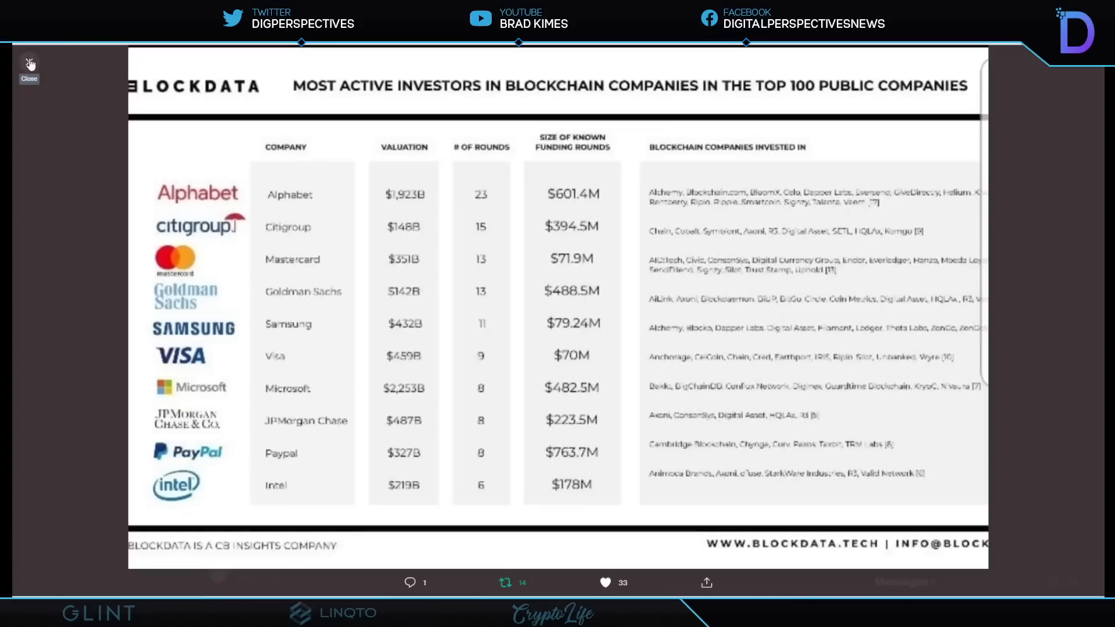
- Close the enlarged Blockdata chart of top corporate blockchain investors
click(28, 70)
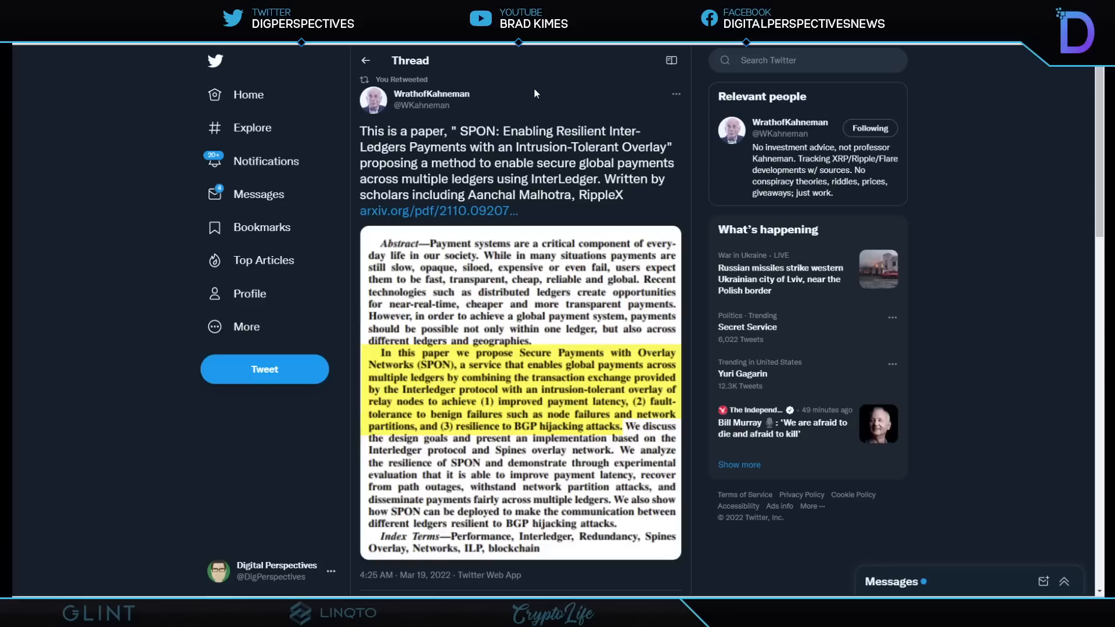
mouse_move(639, 123)
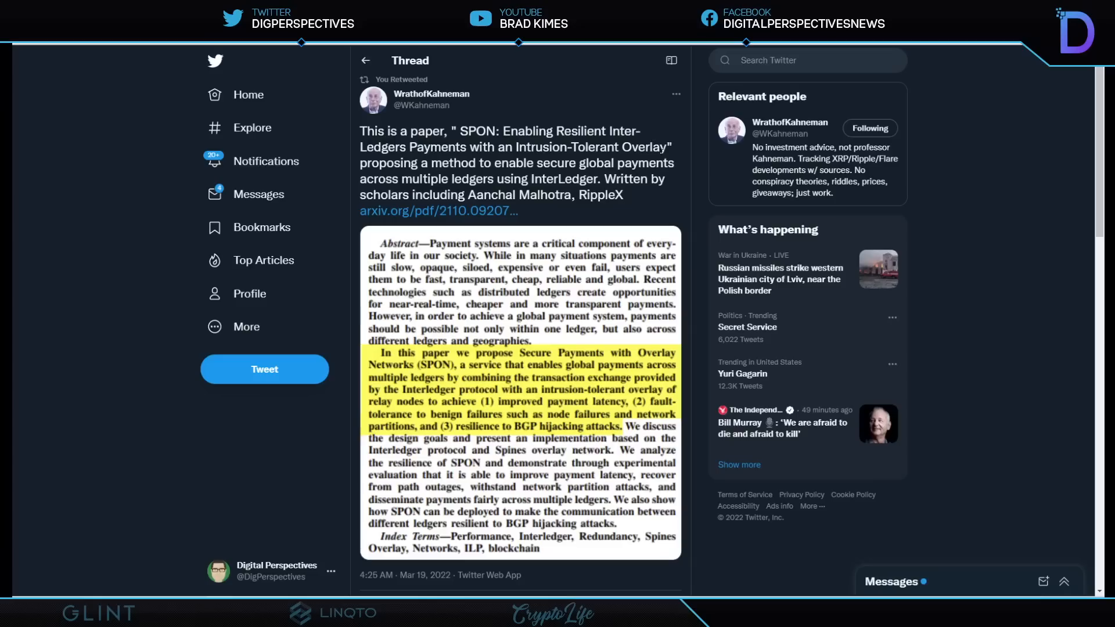
mouse_move(681, 178)
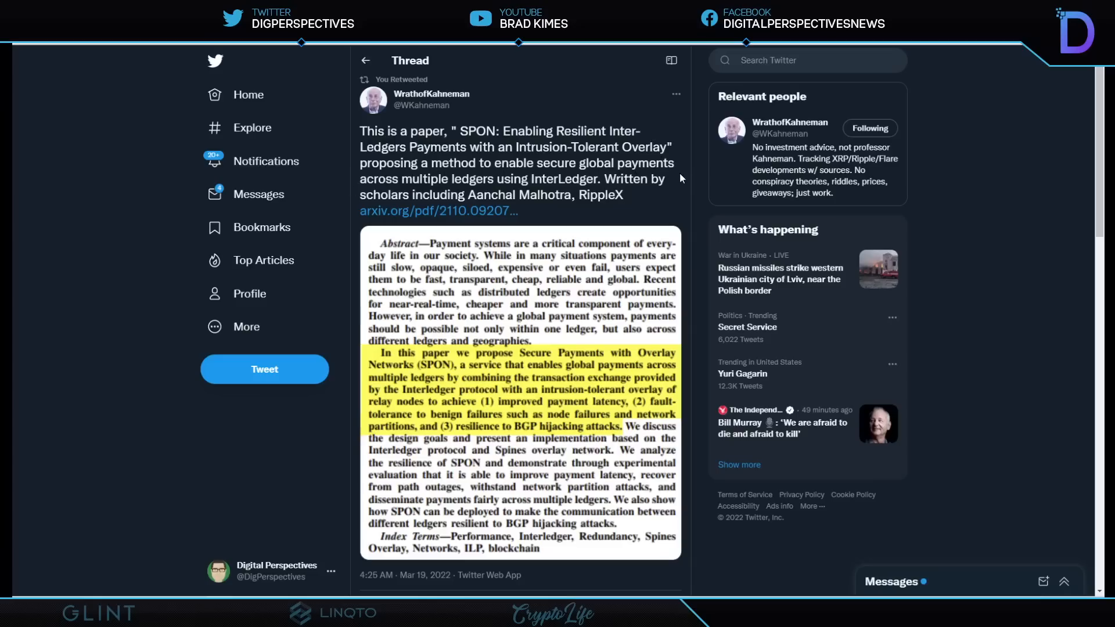
mouse_move(669, 198)
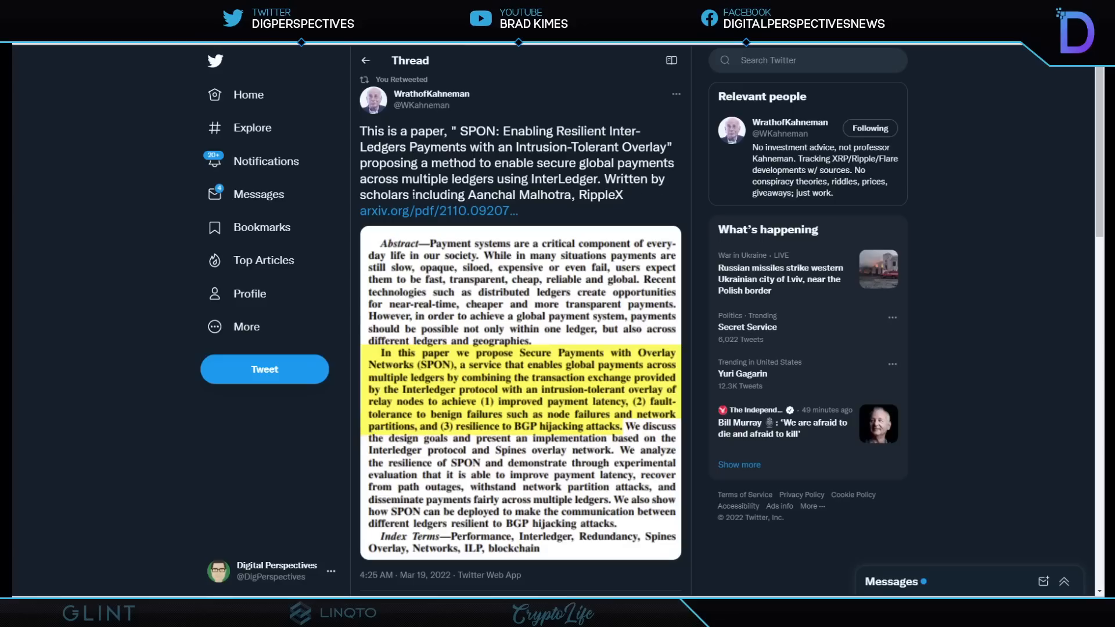
mouse_move(611, 208)
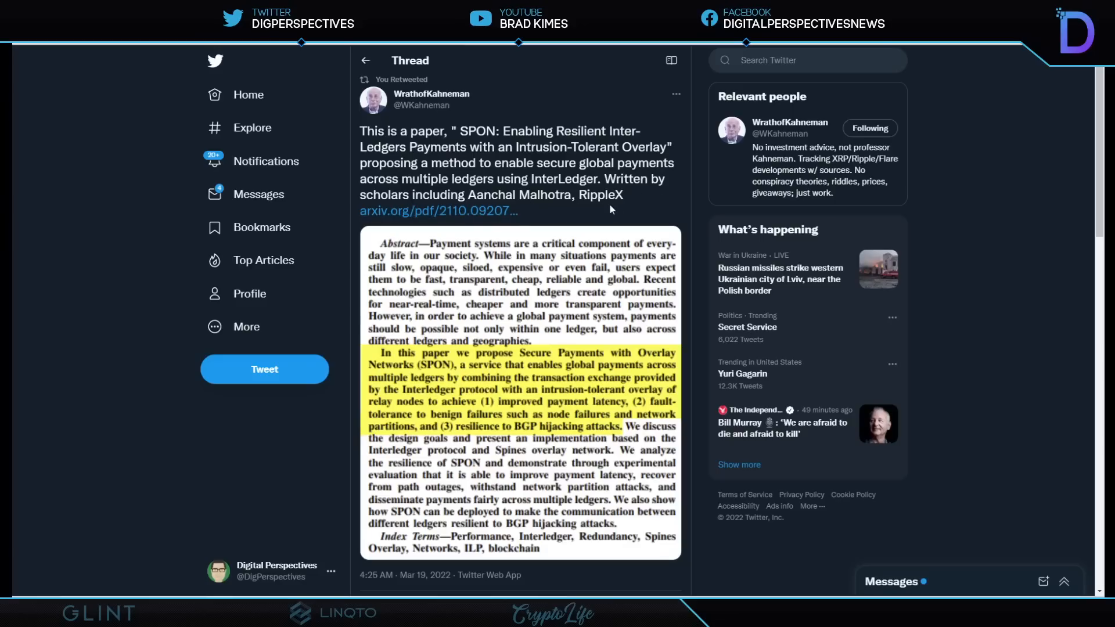
mouse_move(625, 207)
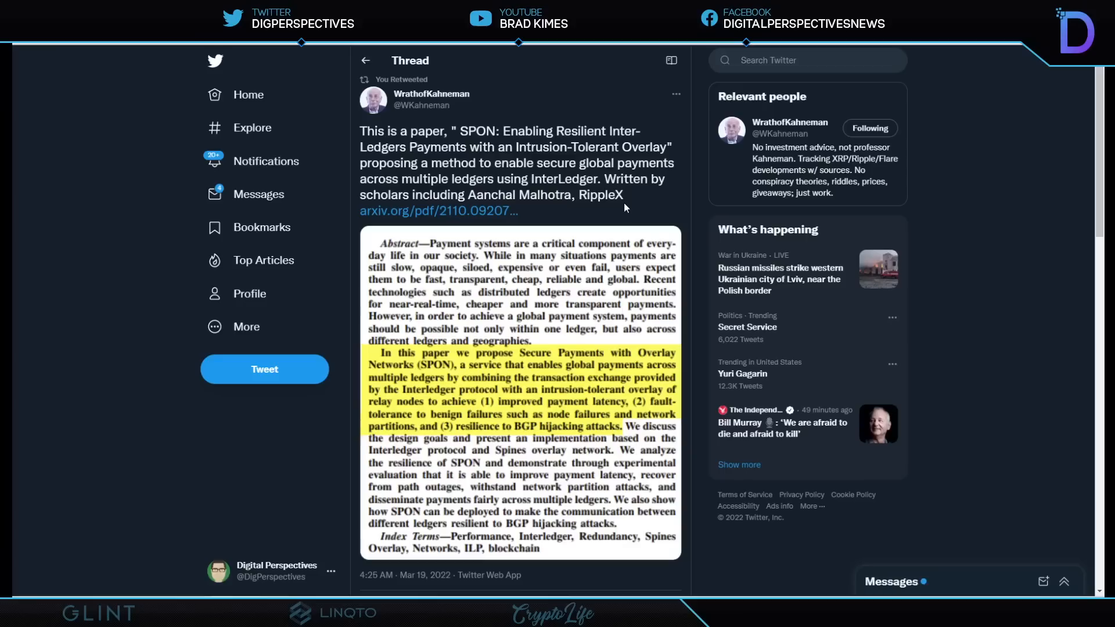
mouse_move(558, 370)
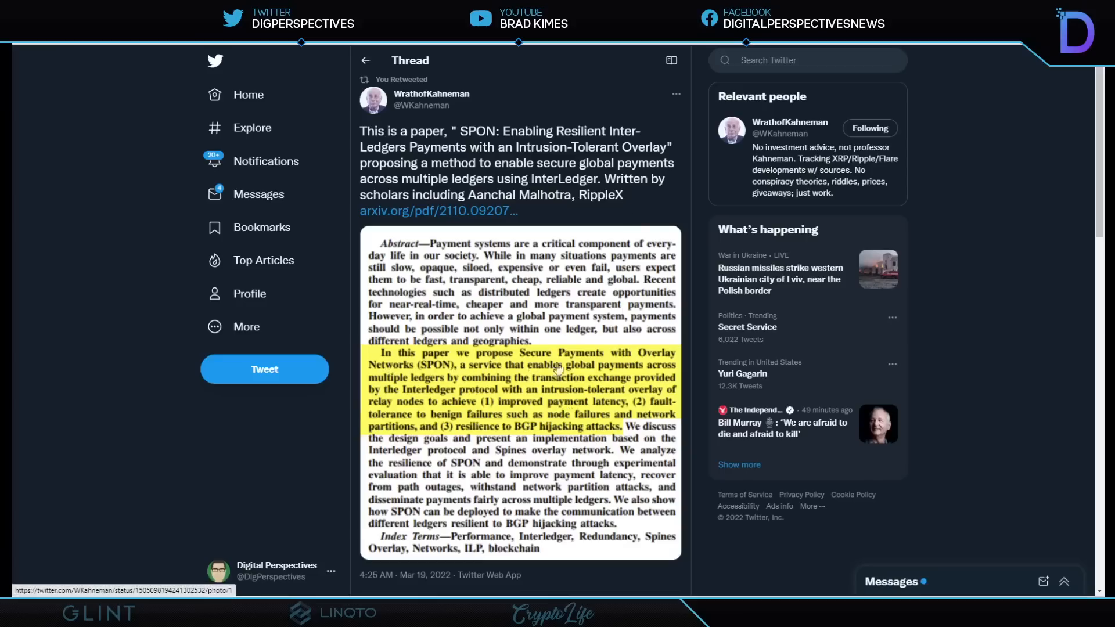
mouse_move(620, 377)
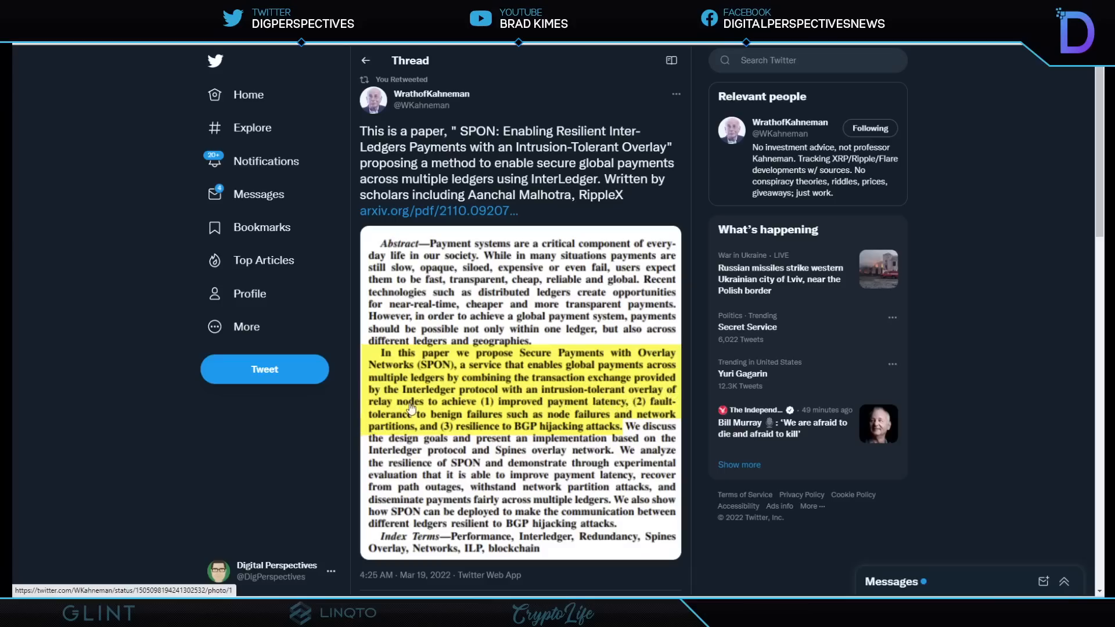
mouse_move(562, 408)
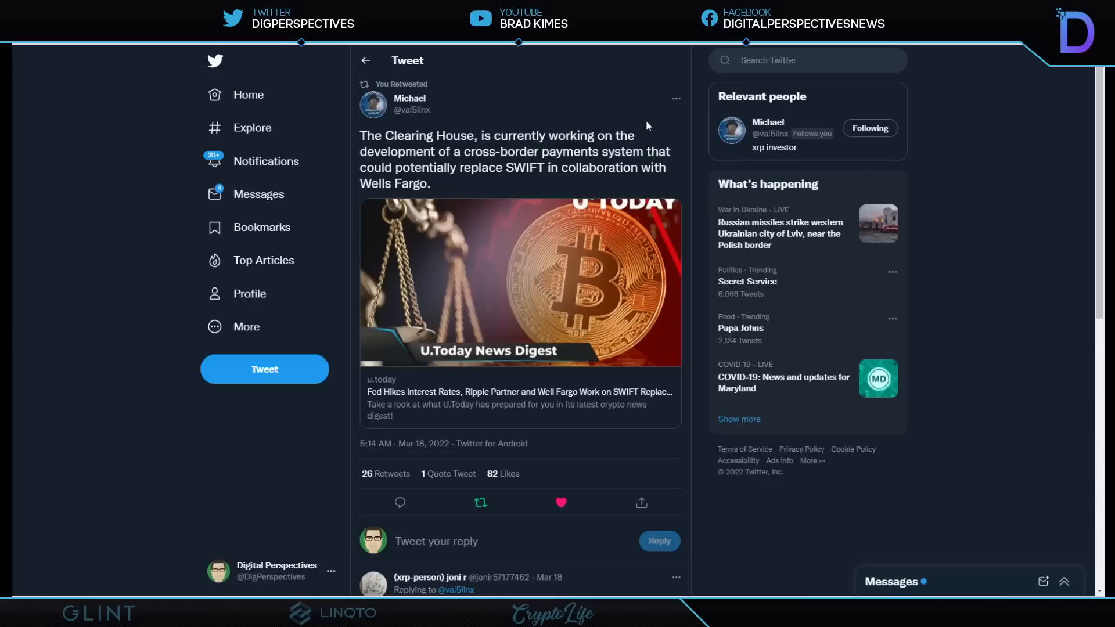
mouse_move(643, 112)
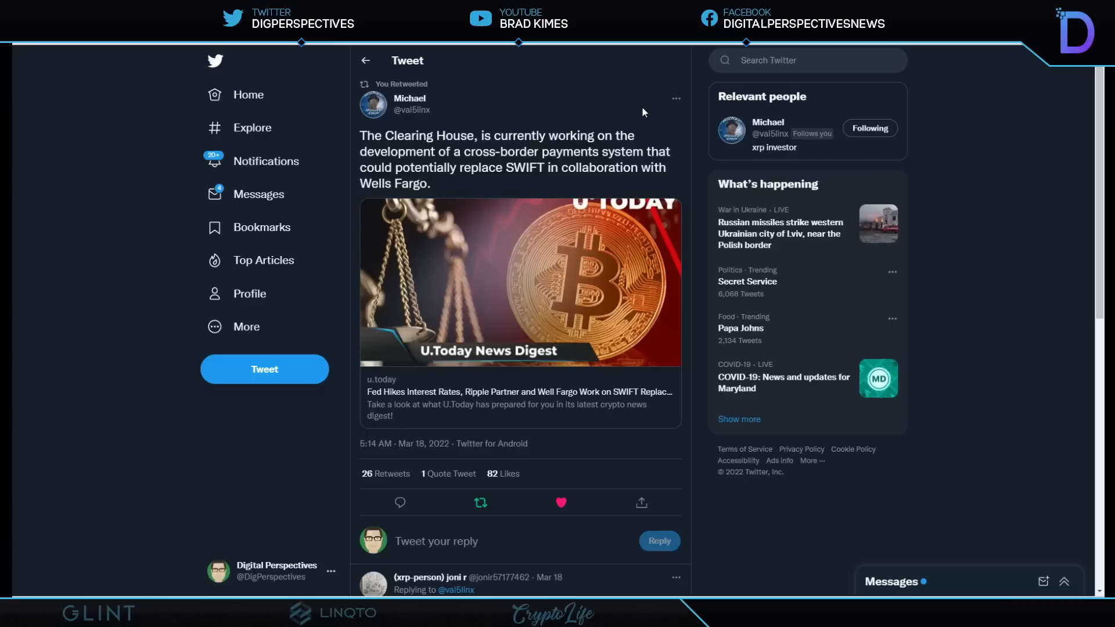
mouse_move(544, 187)
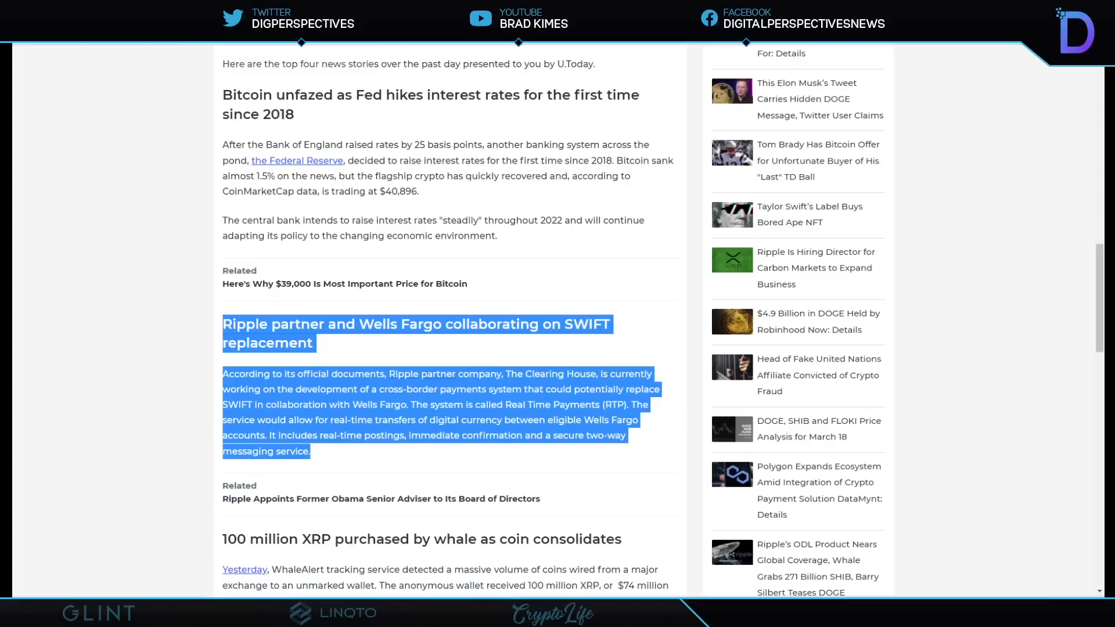
mouse_move(101, 342)
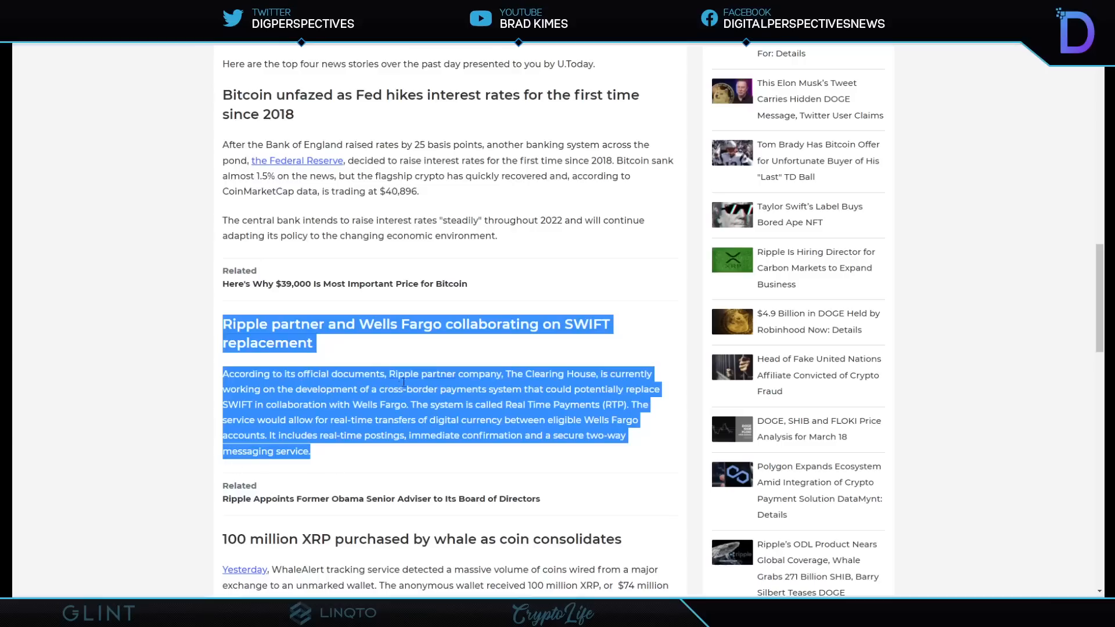
mouse_move(386, 370)
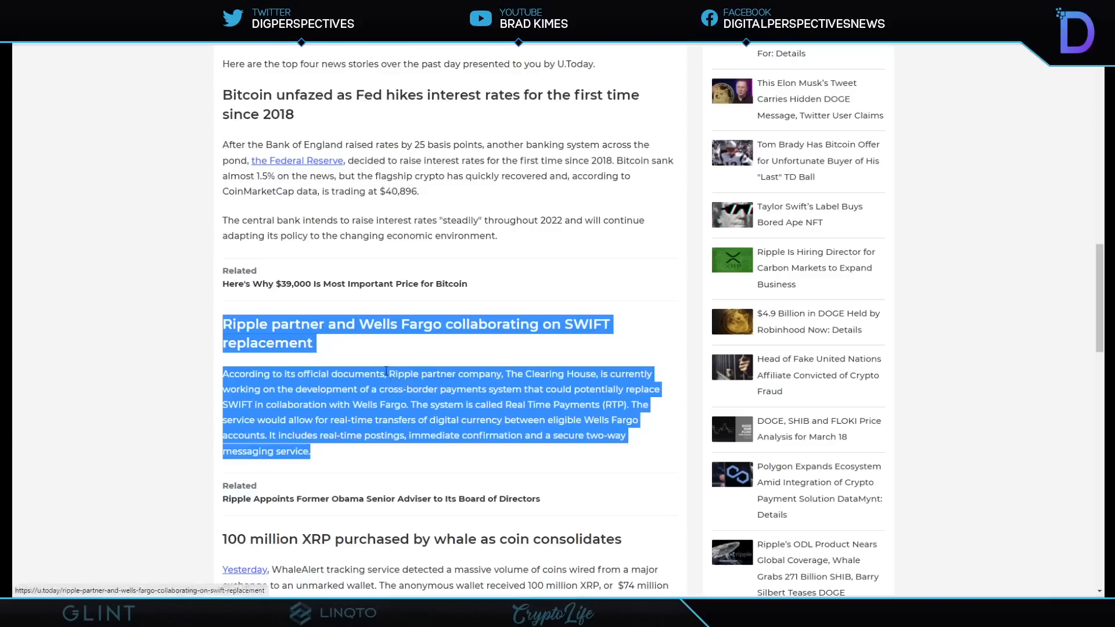
- Return to Digital Perspectives' tweet about Ripple dismantling SWIFT
click(416, 324)
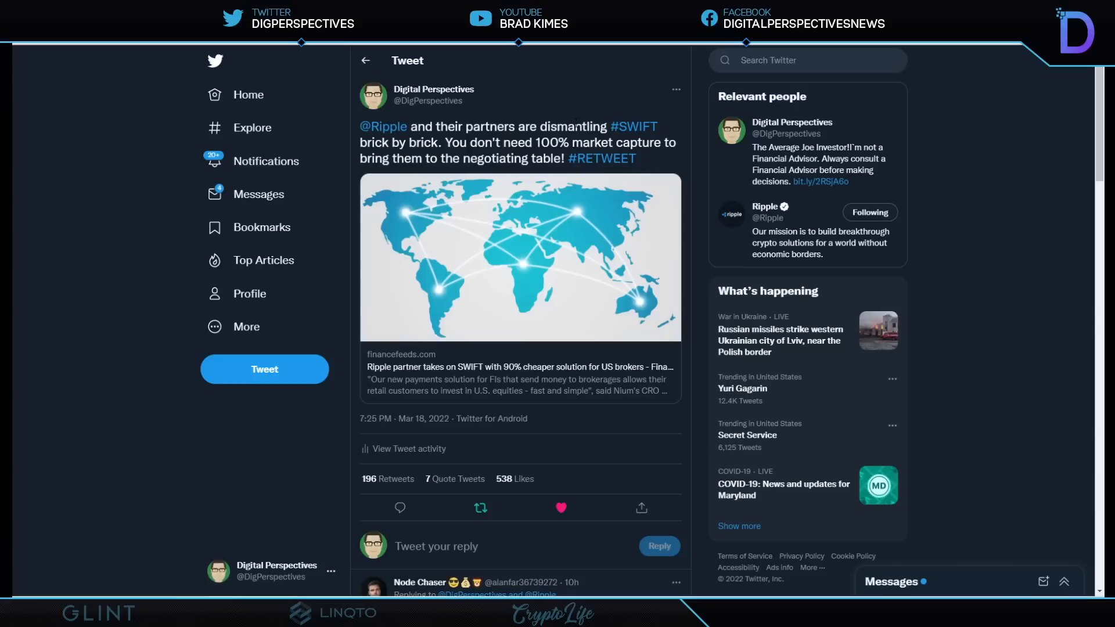
click(480, 508)
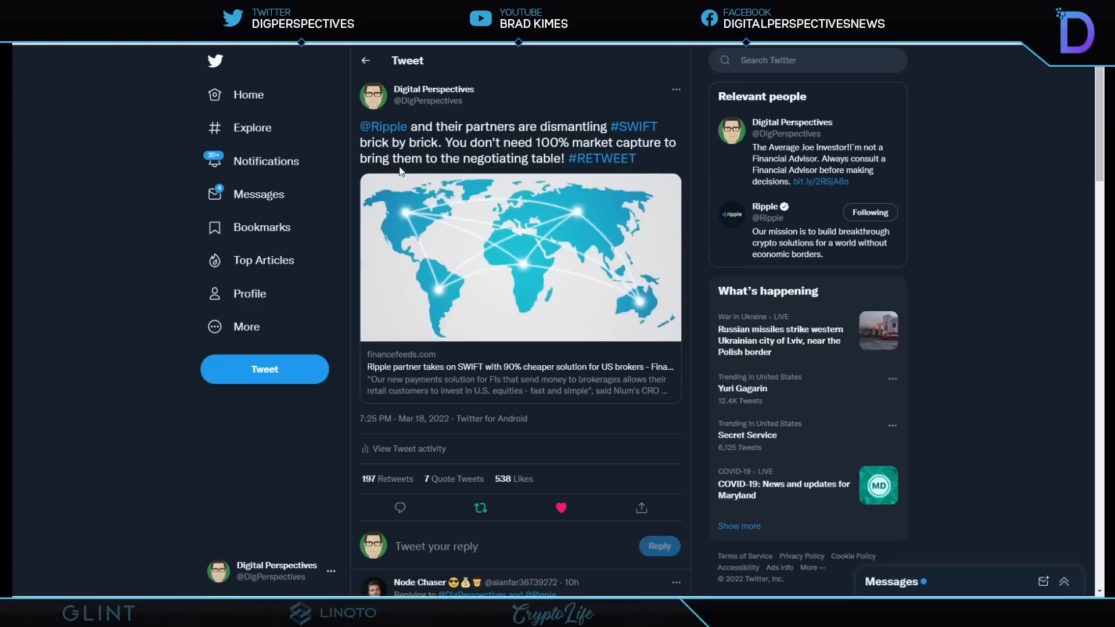
mouse_move(548, 390)
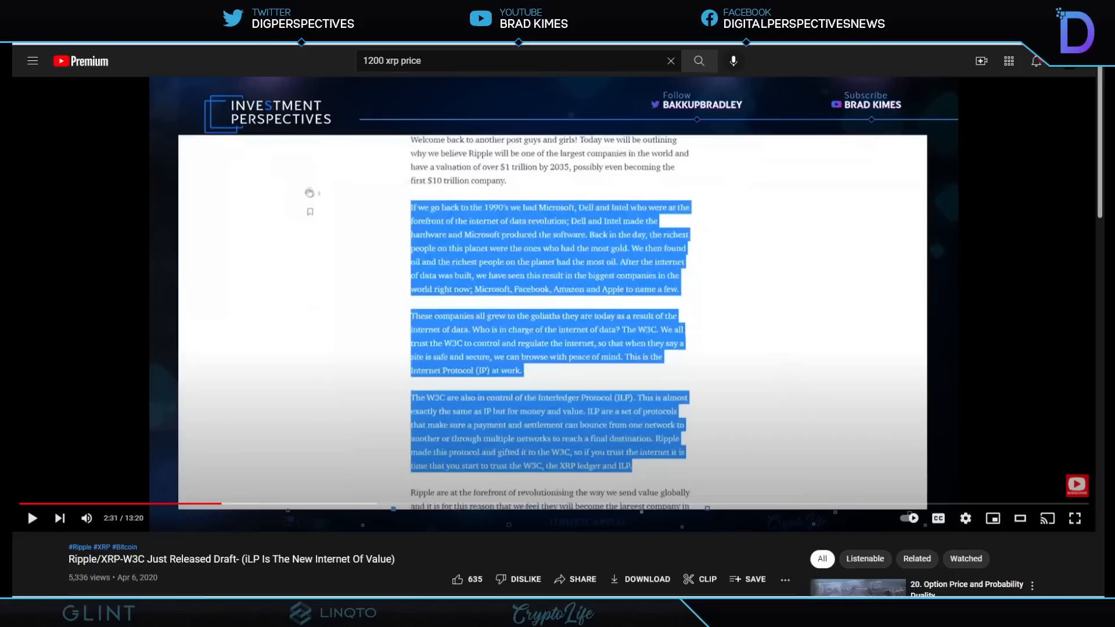
mouse_move(112, 365)
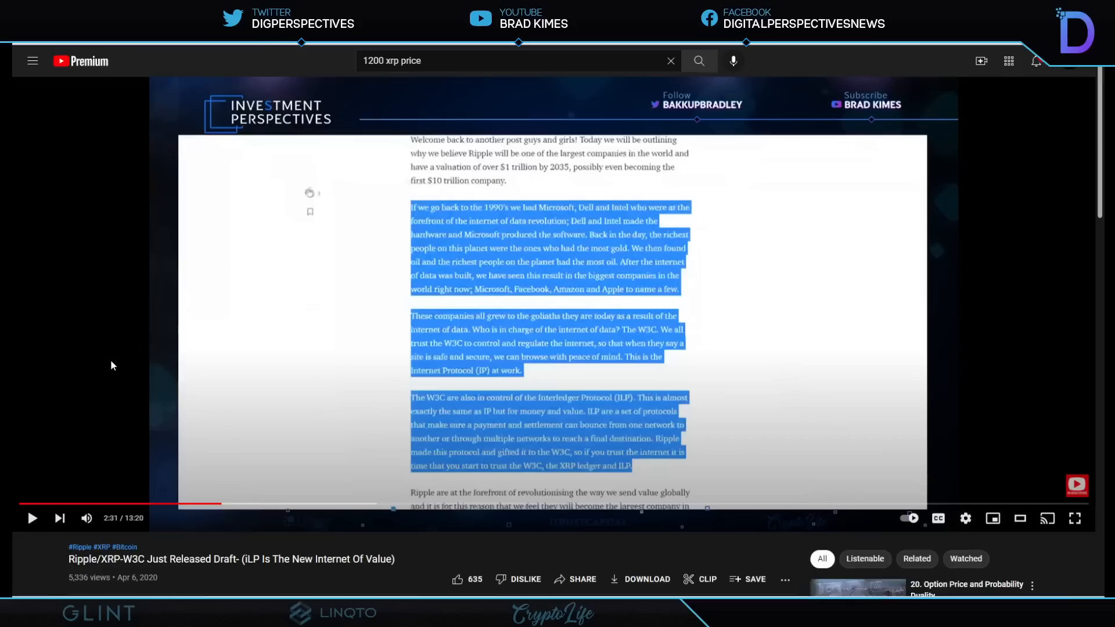
mouse_move(422, 409)
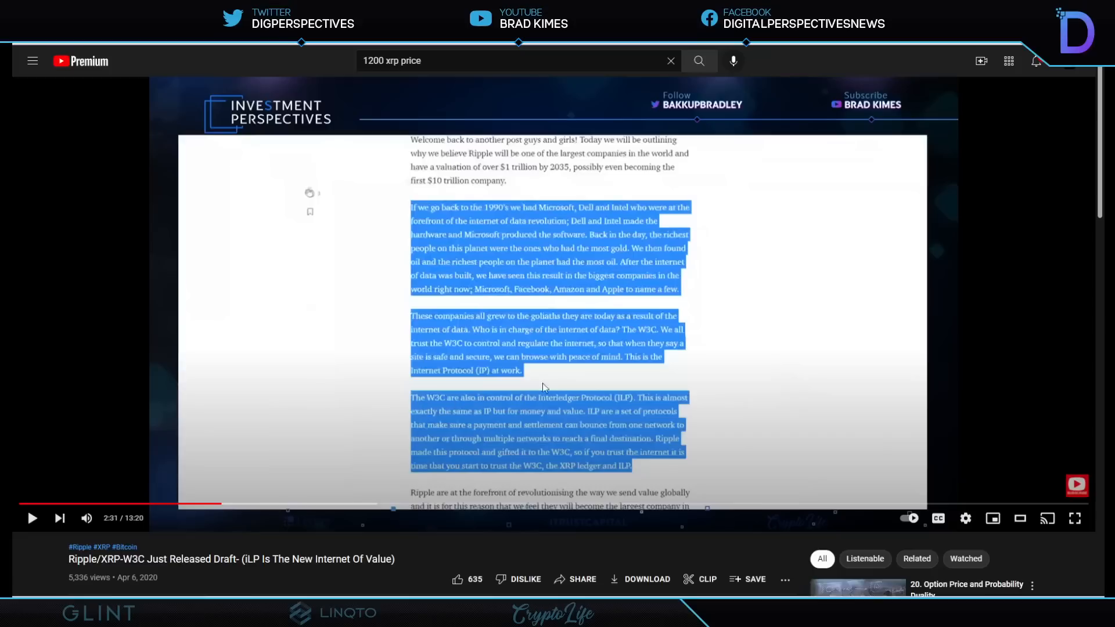
mouse_move(824, 371)
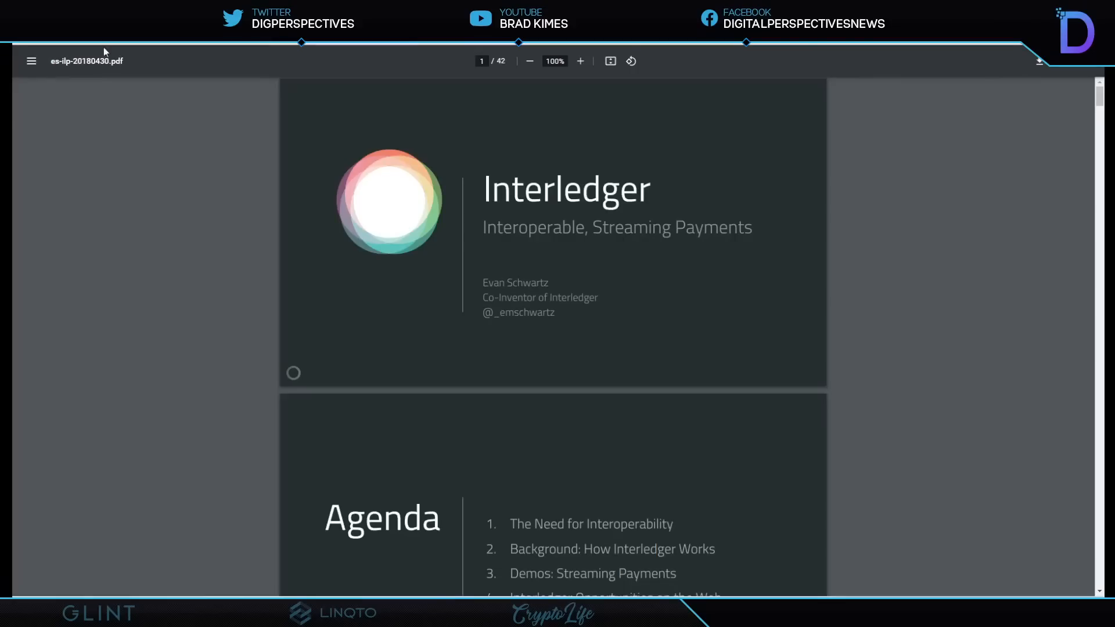
mouse_move(105, 51)
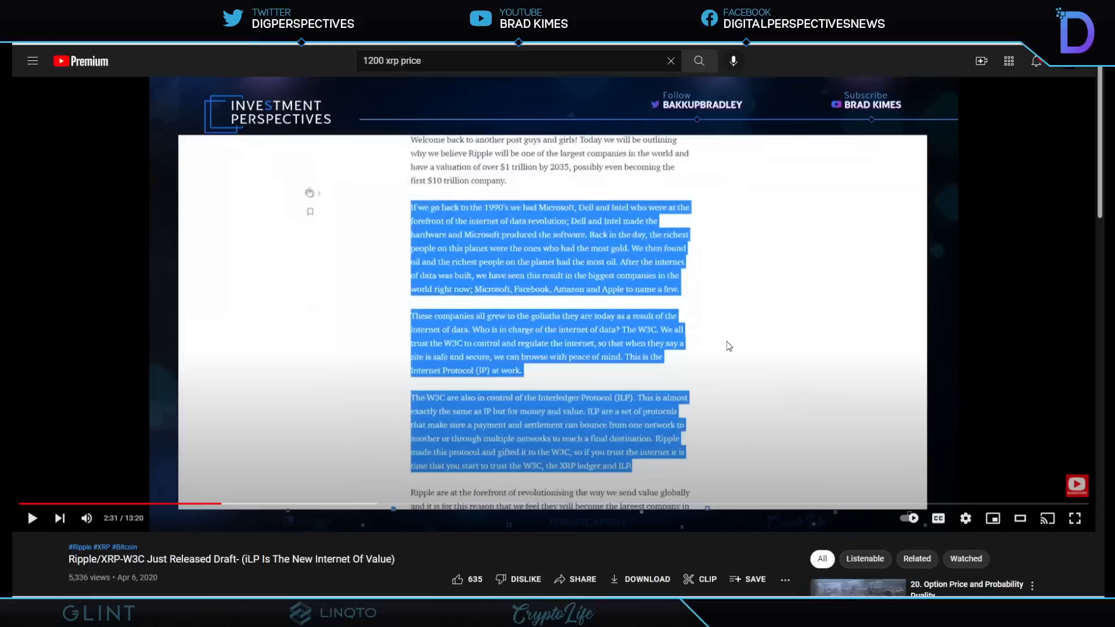
mouse_move(501, 415)
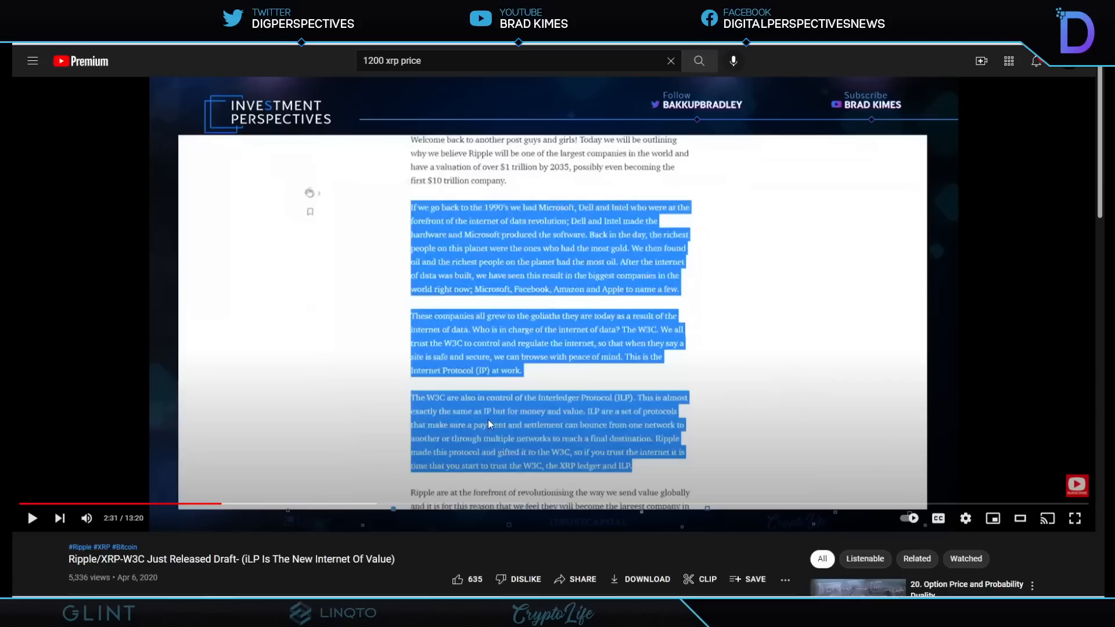
mouse_move(535, 421)
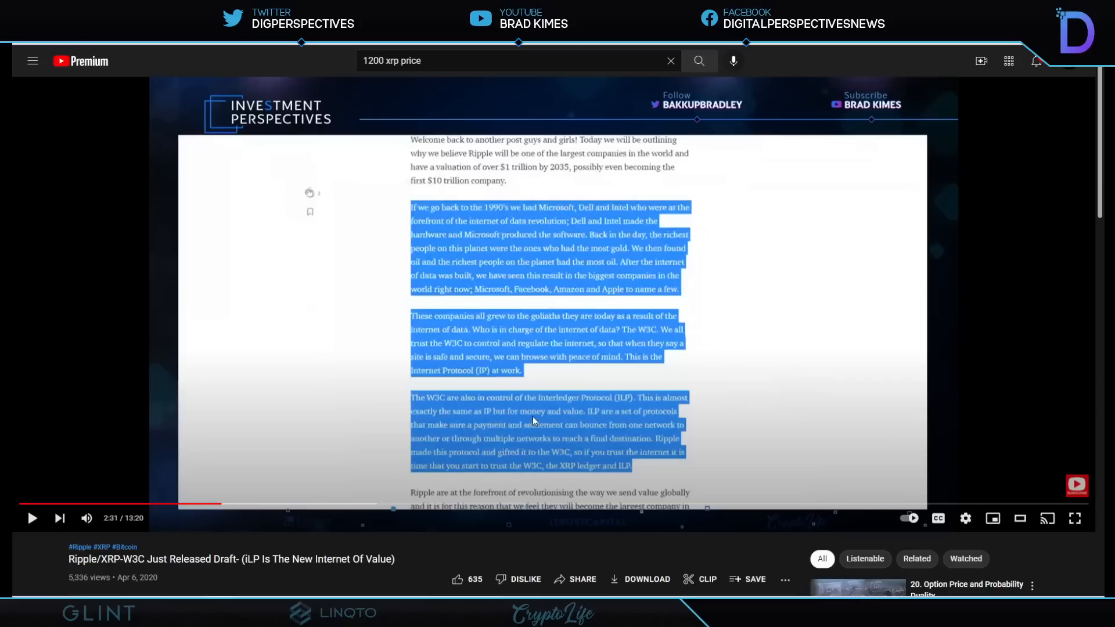
mouse_move(609, 421)
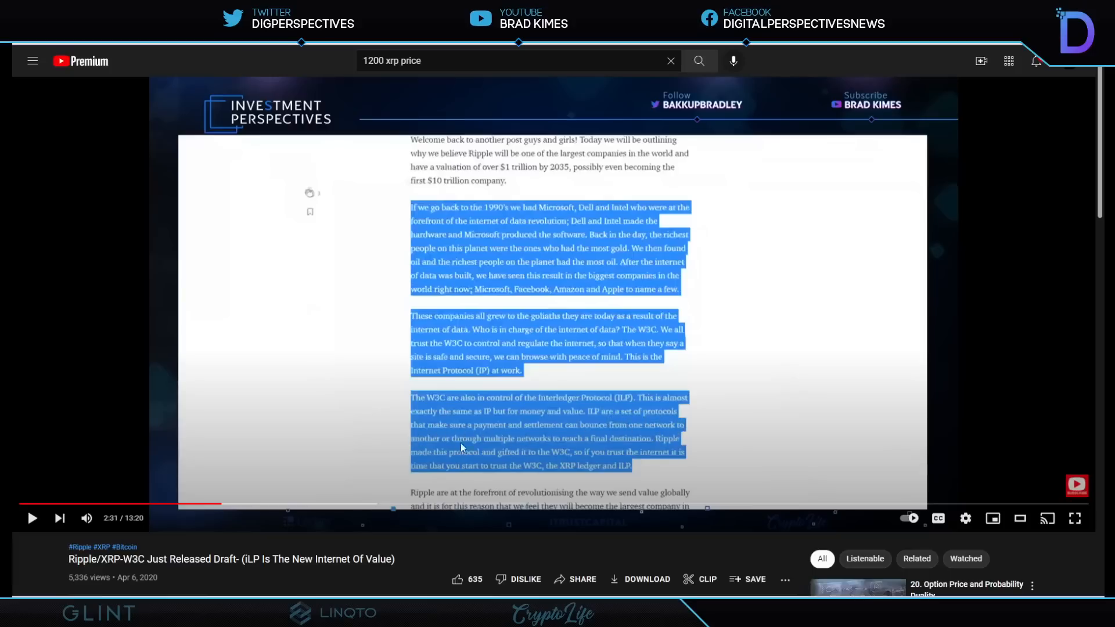
mouse_move(649, 445)
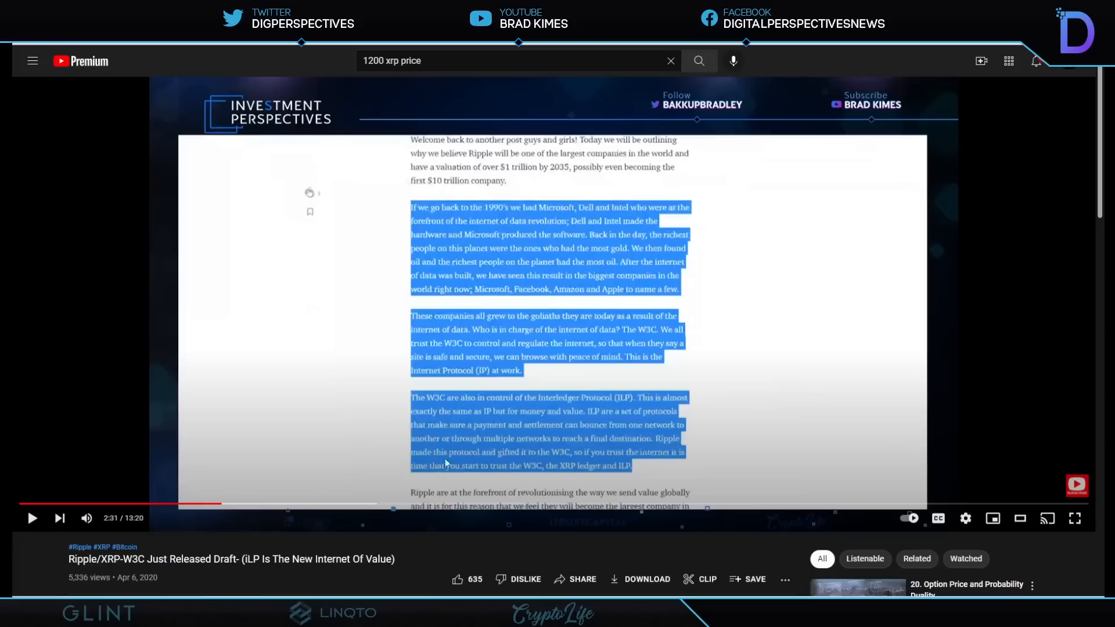
mouse_move(562, 460)
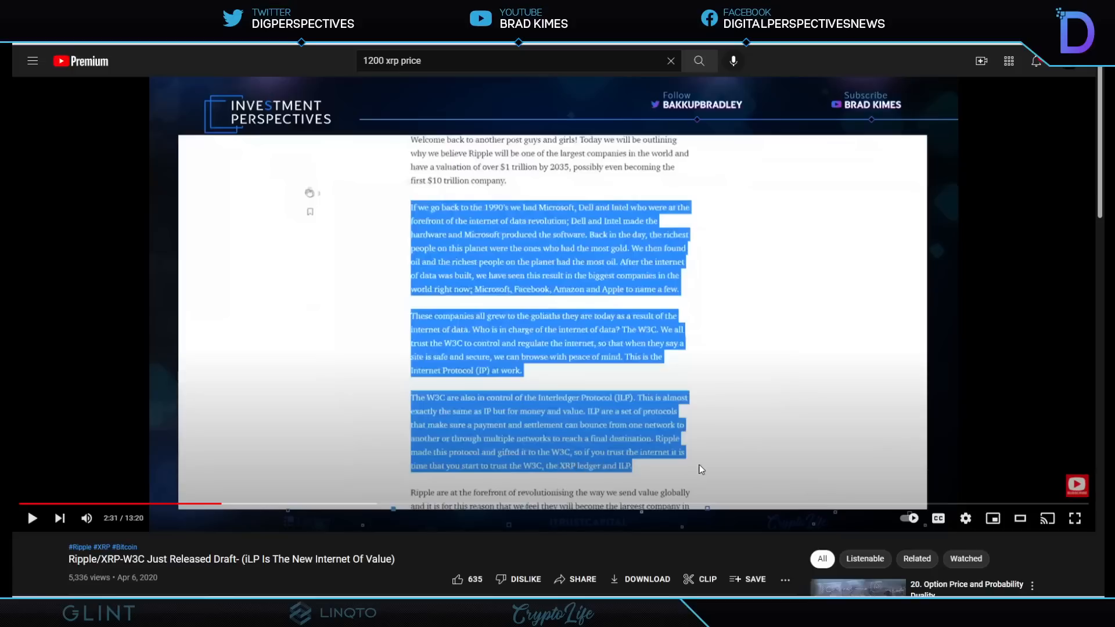
mouse_move(424, 485)
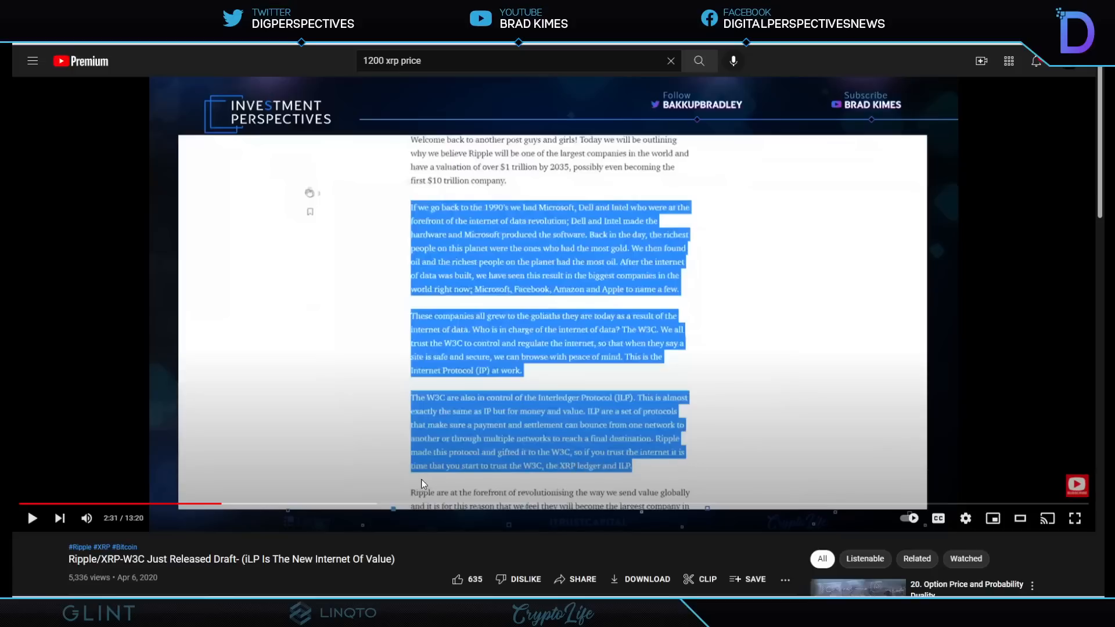
mouse_move(662, 474)
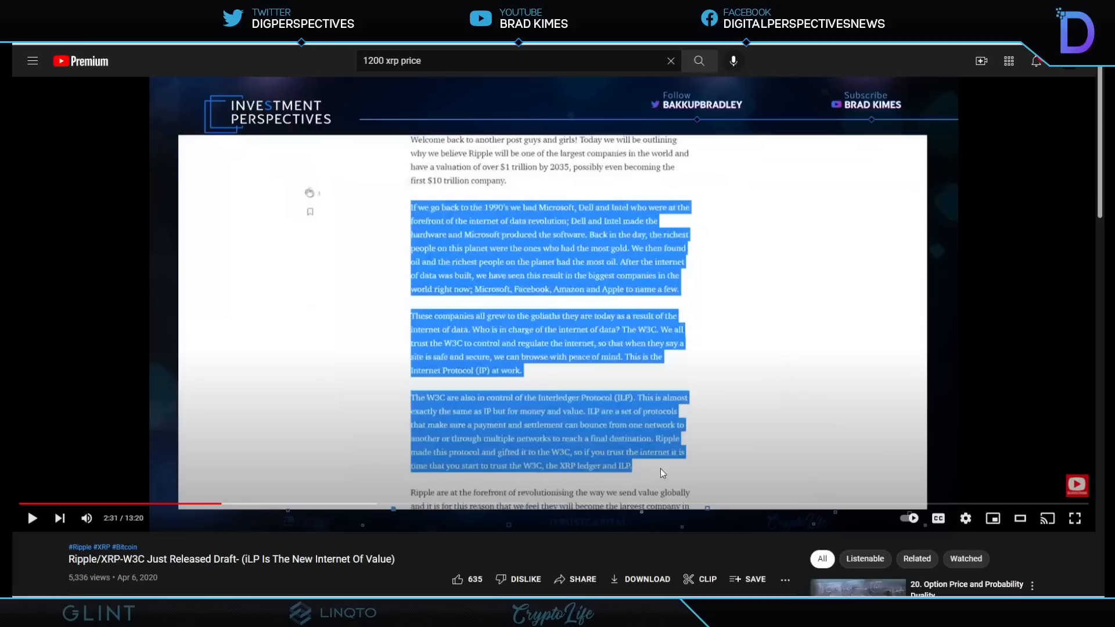
mouse_move(667, 470)
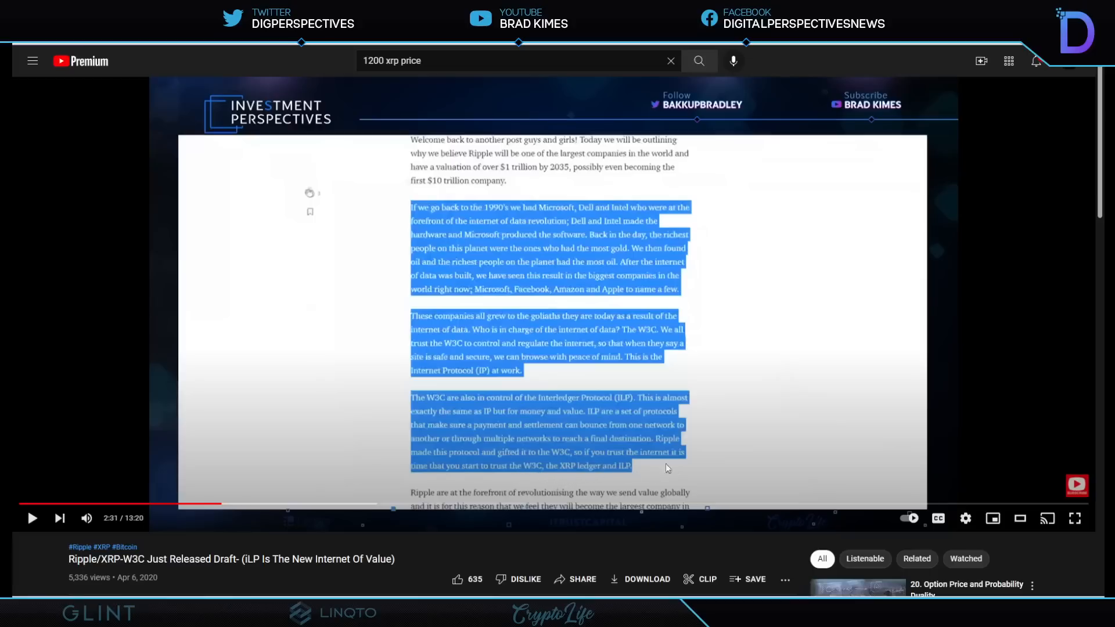
mouse_move(291, 73)
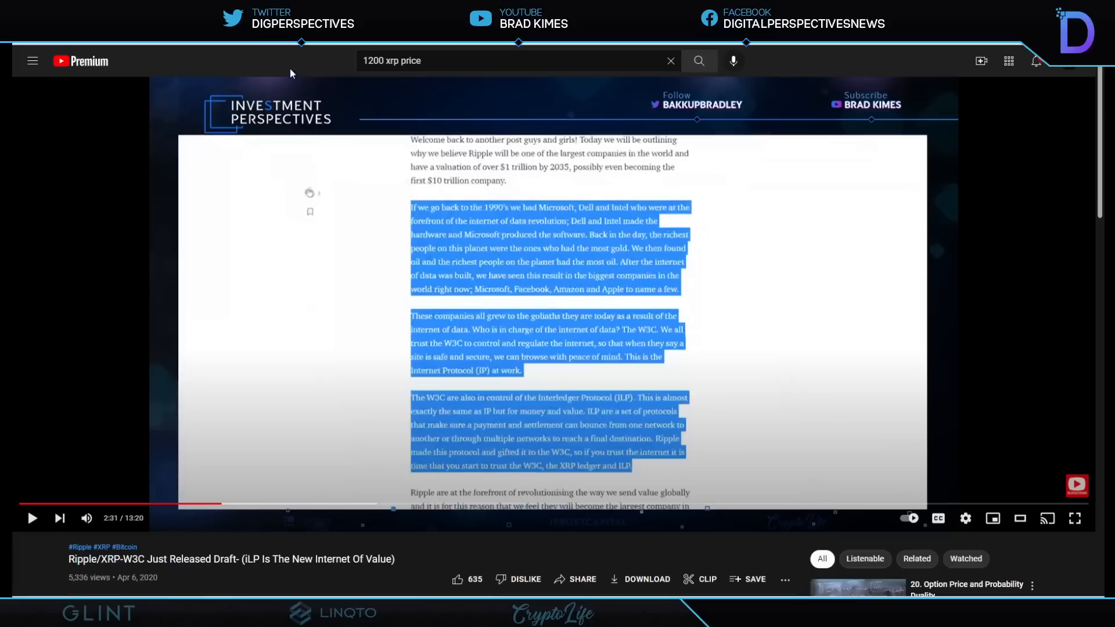